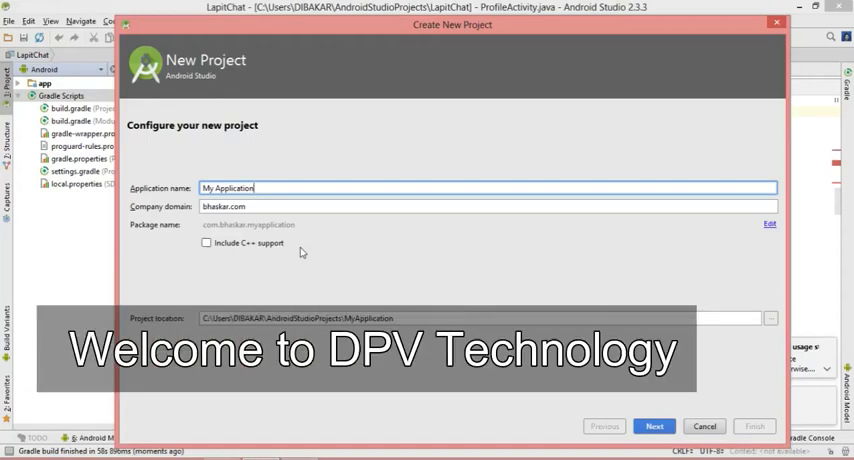
- Name the new application Audio Player and continue to target devices
{"action": "left_click", "coordinate": [488, 187]}
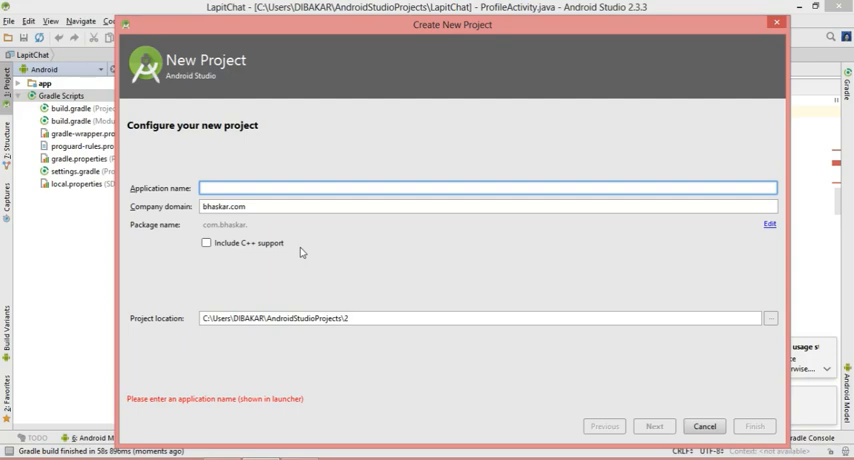
{"action": "type", "text": "Audio Player"}
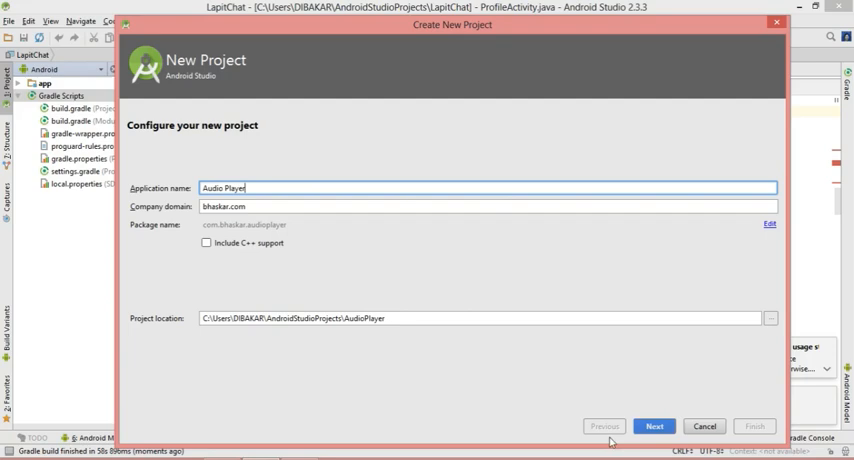
{"action": "left_click", "coordinate": [655, 425]}
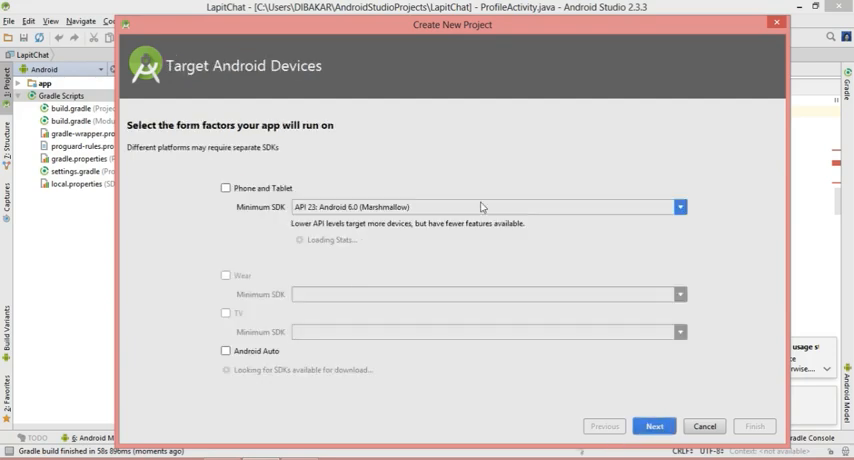
- Target phones and tablets with a minimum SDK of API 22, Android 5.1
{"action": "left_click", "coordinate": [681, 206]}
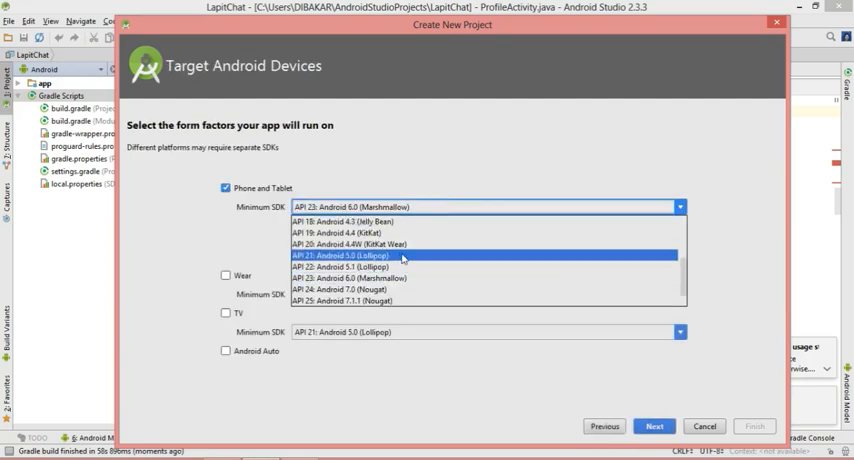
{"action": "left_click", "coordinate": [355, 268]}
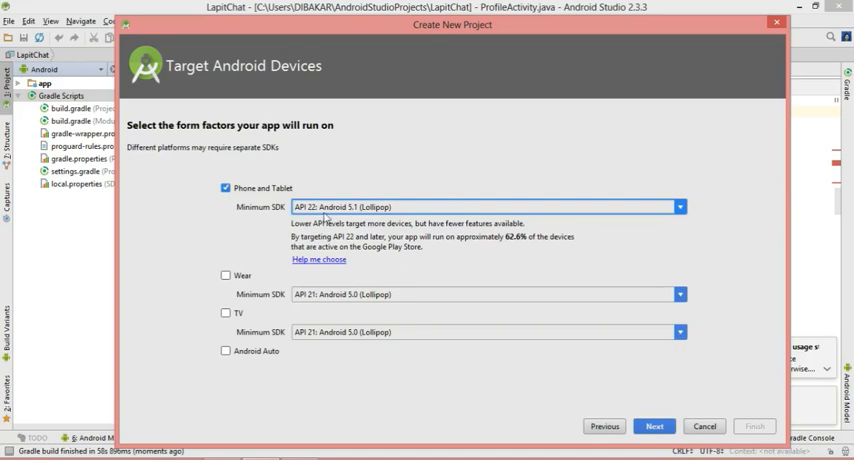
{"action": "mouse_move", "coordinate": [370, 220]}
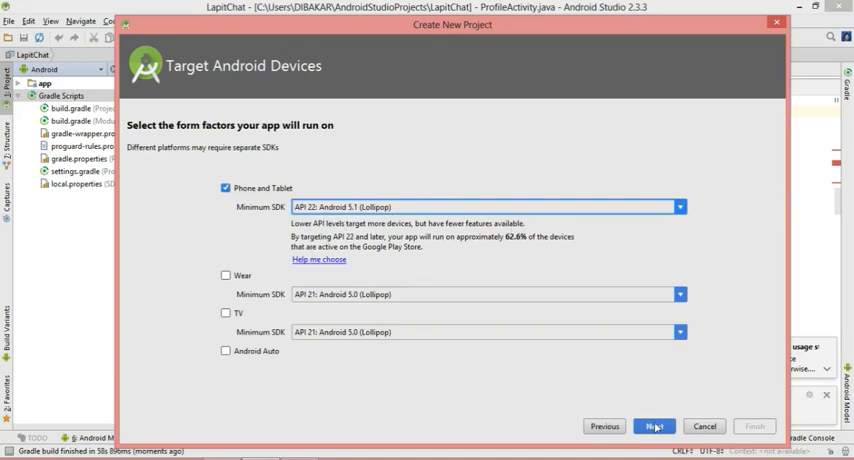
{"action": "left_click", "coordinate": [657, 422]}
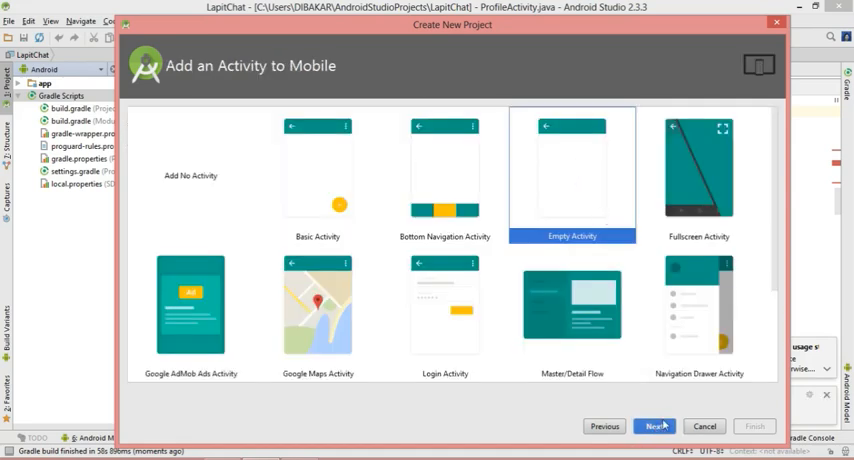
- Finish the project with an Empty Activity named MainActivity and layout activity_main
{"action": "left_click", "coordinate": [657, 425]}
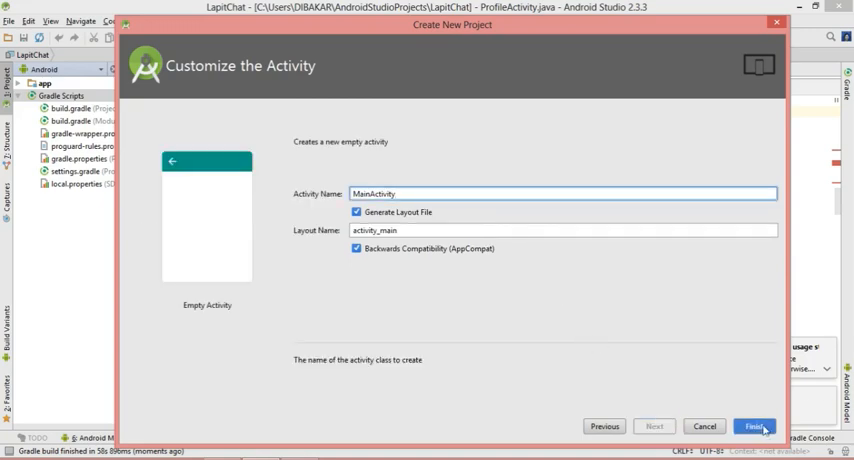
{"action": "left_click", "coordinate": [759, 427]}
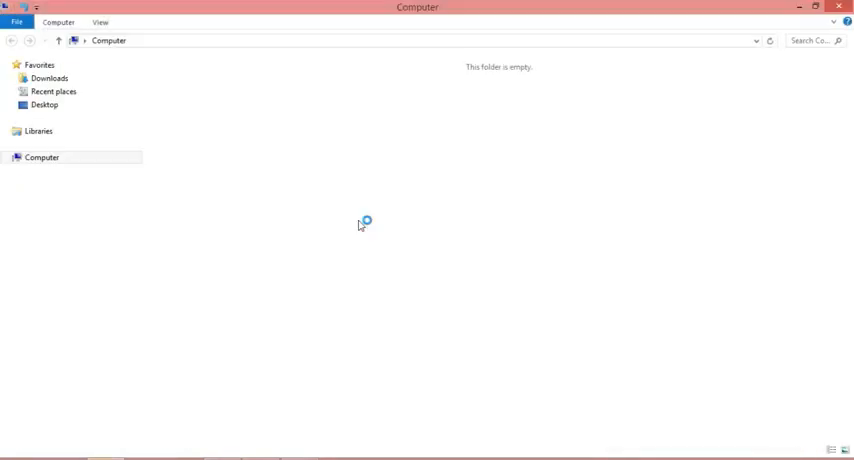
- Navigate Downloads > previous > old > Youtube song and select a song file to copy
{"action": "left_click", "coordinate": [43, 78]}
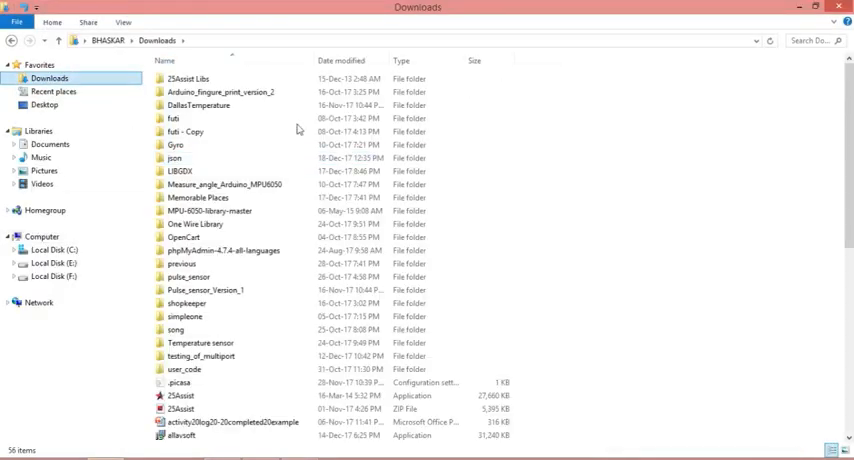
{"action": "left_click", "coordinate": [225, 250]}
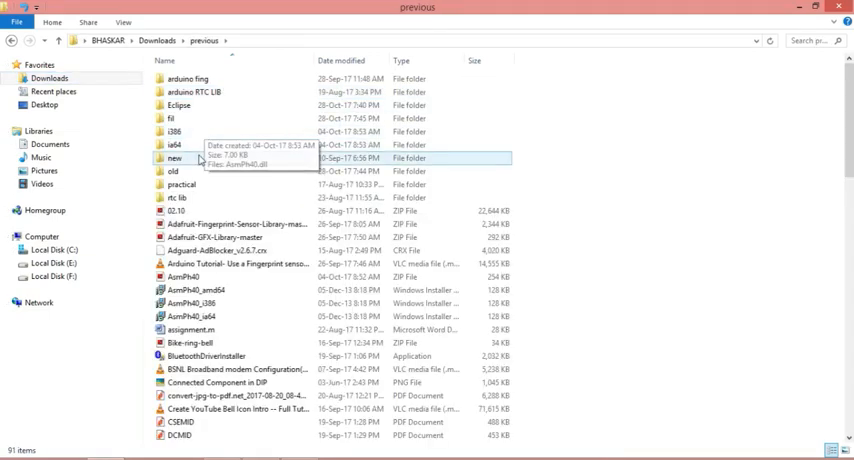
{"action": "double_click", "coordinate": [171, 170]}
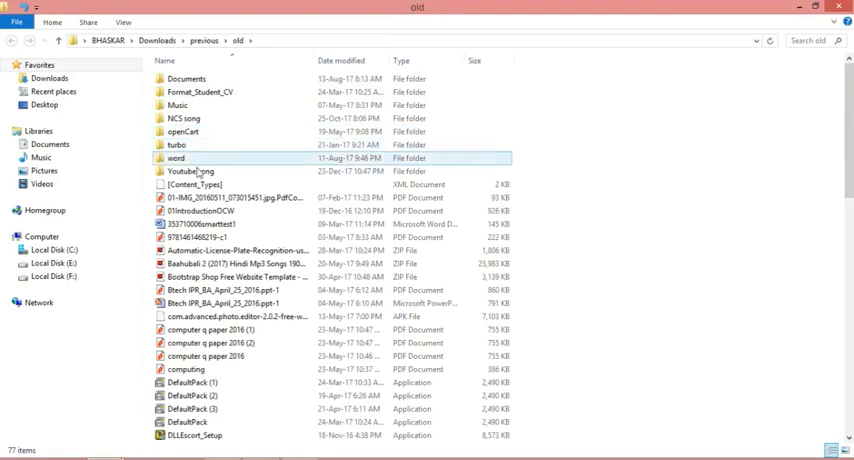
{"action": "double_click", "coordinate": [193, 170]}
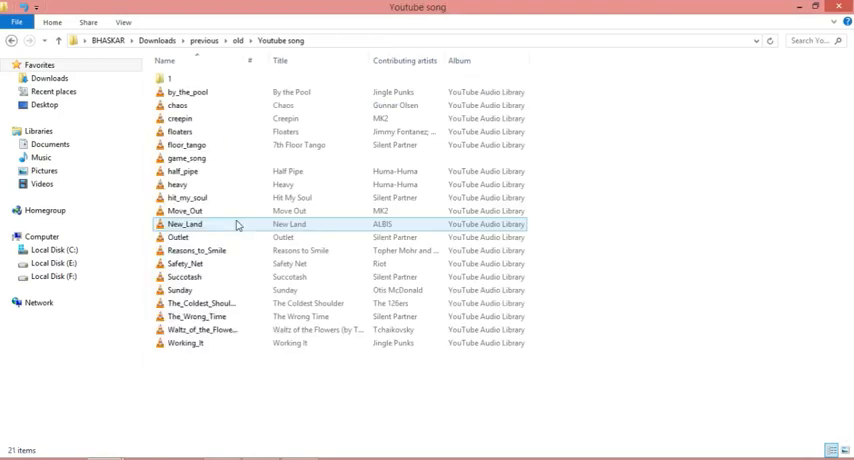
{"action": "left_click", "coordinate": [190, 145]}
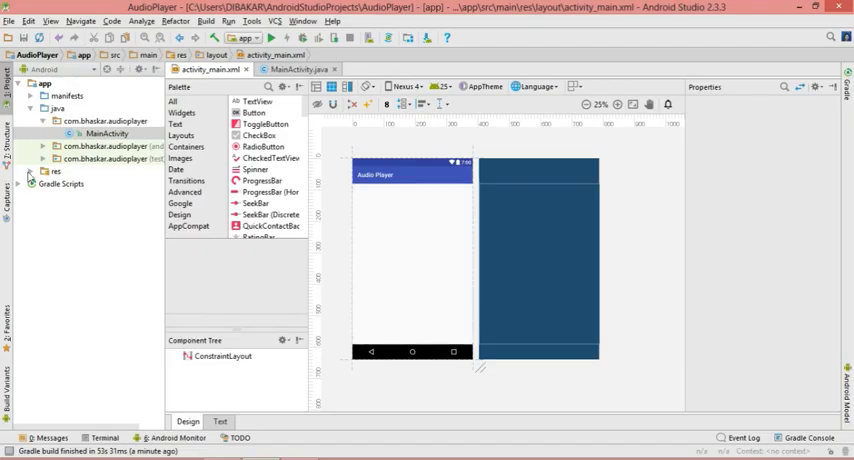
- Create a new directory named raw under res and select it
{"action": "left_click", "coordinate": [31, 172]}
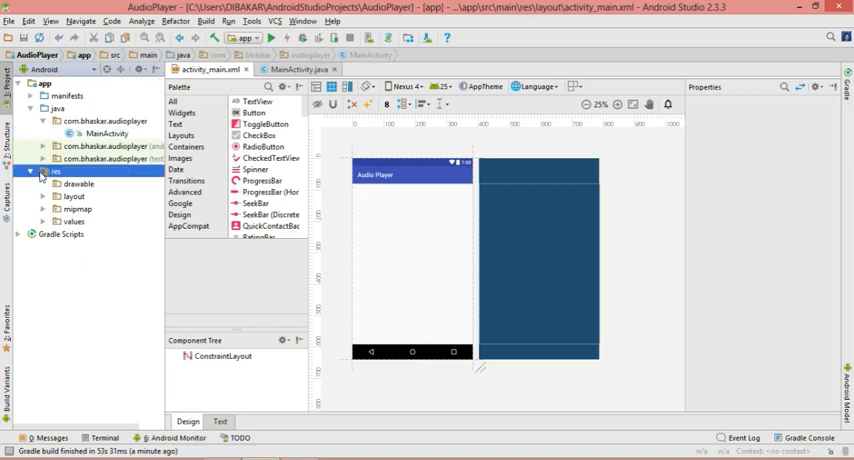
{"action": "right_click", "coordinate": [55, 177]}
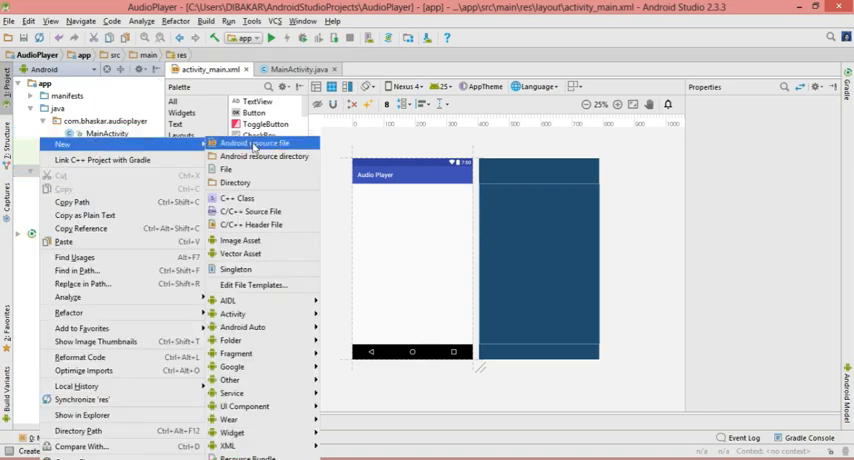
{"action": "left_click", "coordinate": [234, 184]}
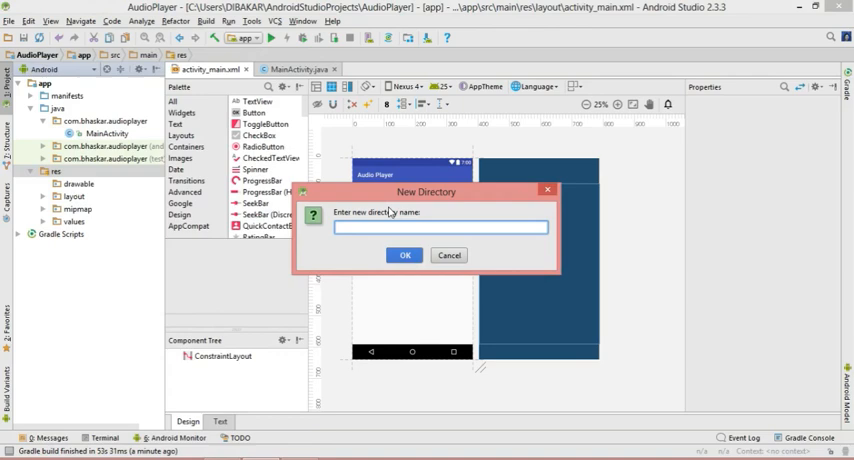
{"action": "type", "text": "raw"}
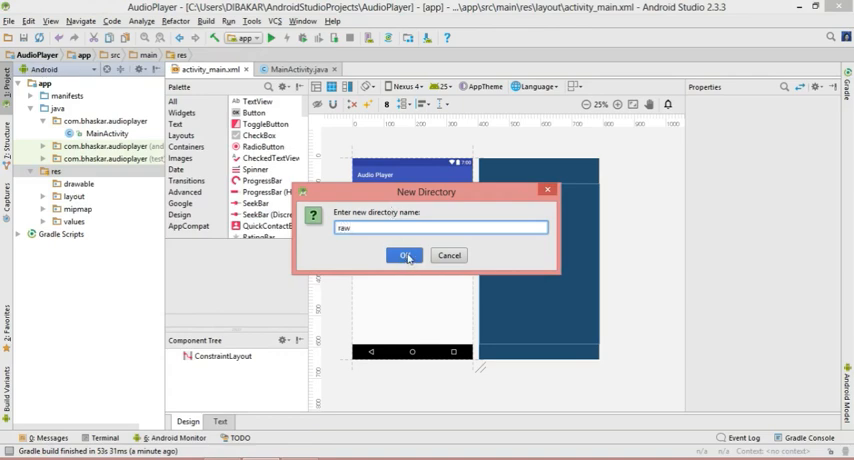
{"action": "left_click", "coordinate": [405, 255]}
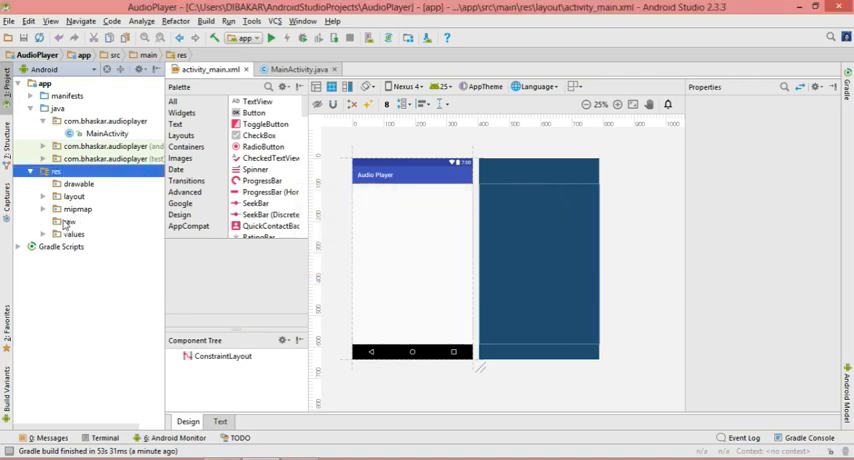
{"action": "left_click", "coordinate": [70, 220]}
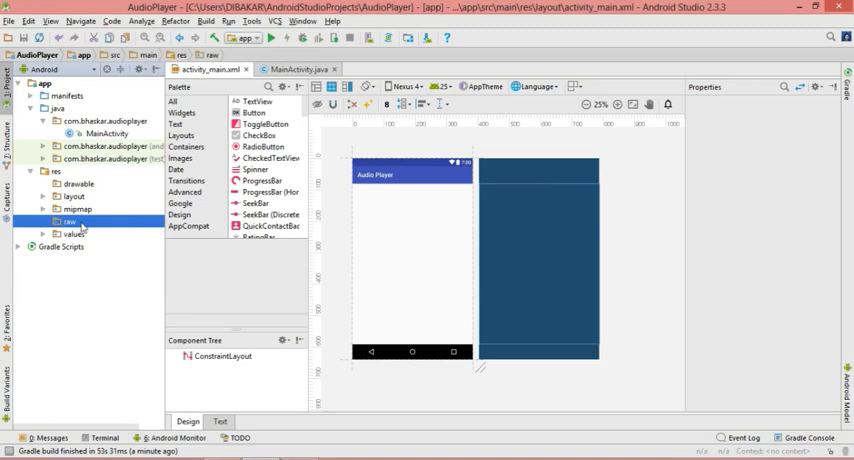
- Paste the copied song into res/raw as floor_tango.mp3
{"action": "right_click", "coordinate": [72, 221]}
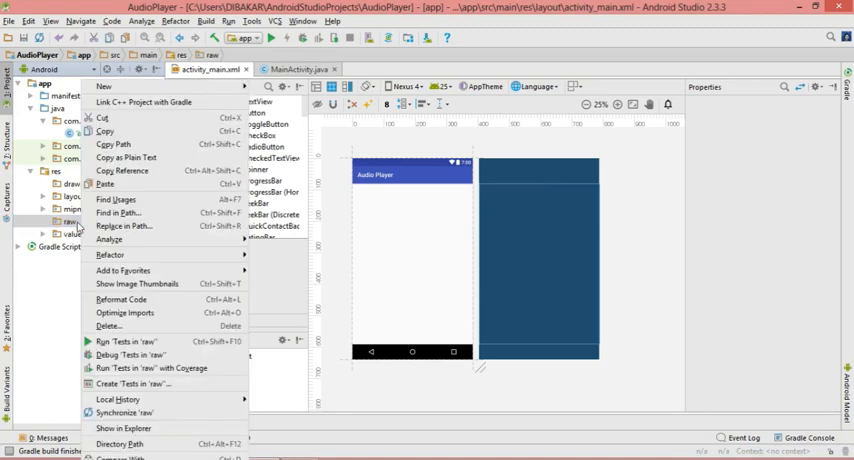
{"action": "mouse_move", "coordinate": [115, 186]}
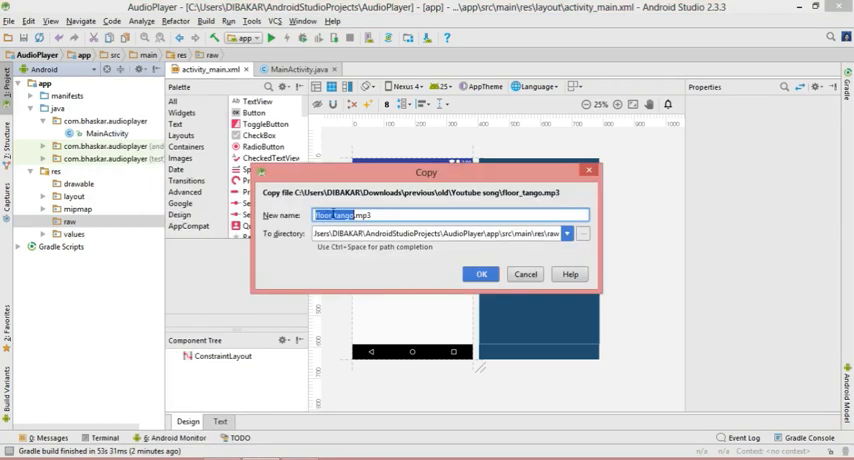
{"action": "left_click", "coordinate": [343, 215]}
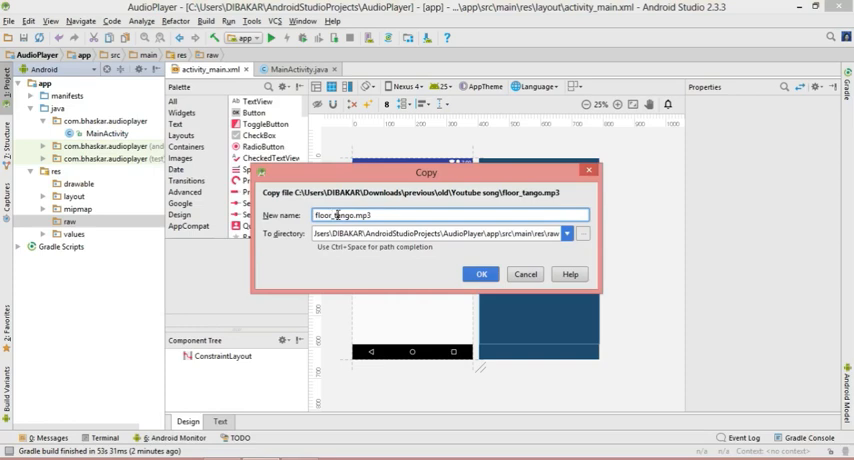
{"action": "double_click", "coordinate": [340, 214]}
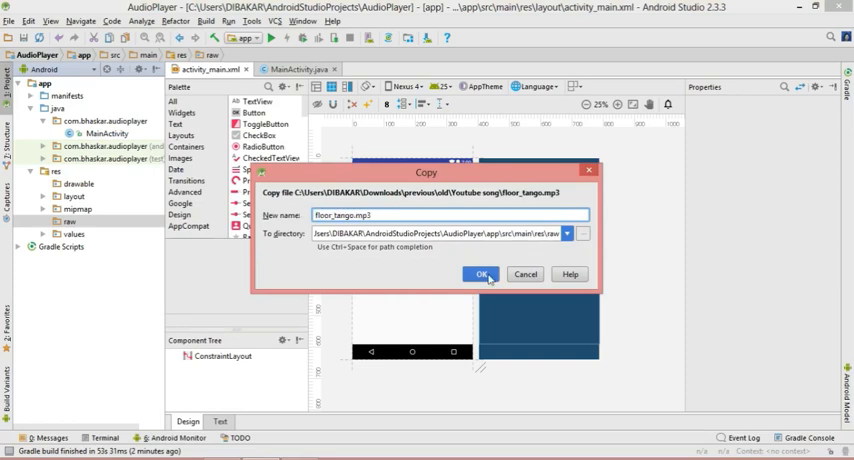
{"action": "left_click", "coordinate": [479, 273]}
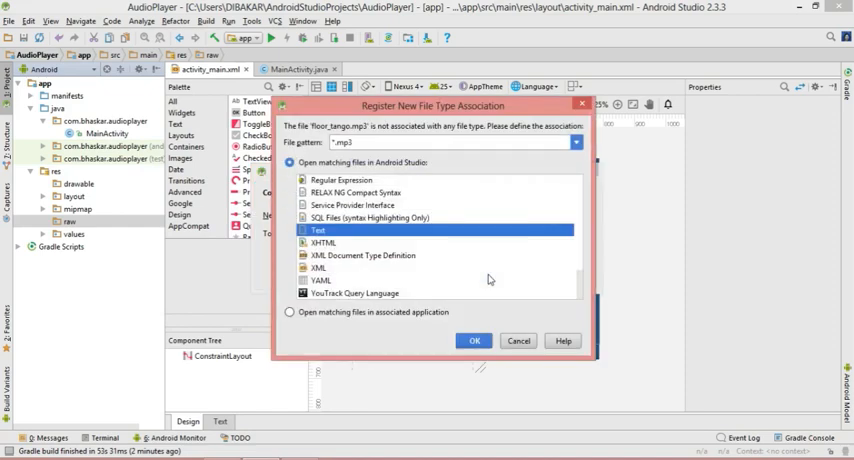
{"action": "mouse_move", "coordinate": [578, 272]}
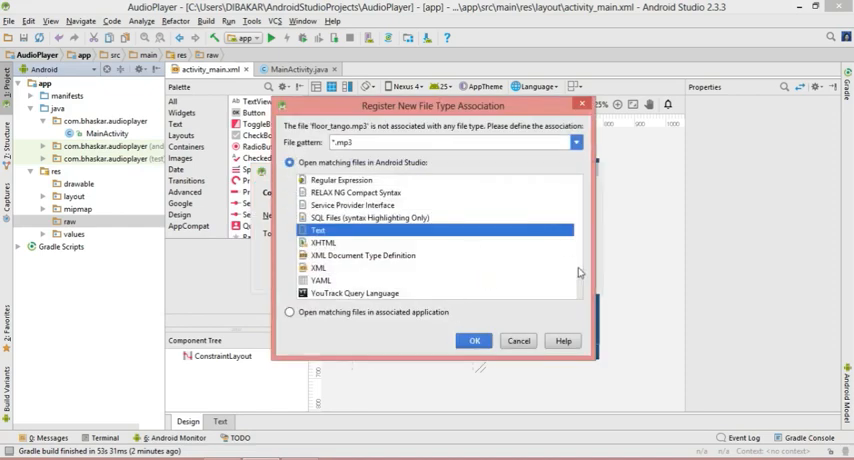
- Accept the mp3 file type association and expand raw to show floor_tango.mp3
{"action": "scroll", "scroll_direction": "down", "scroll_amount": 3}
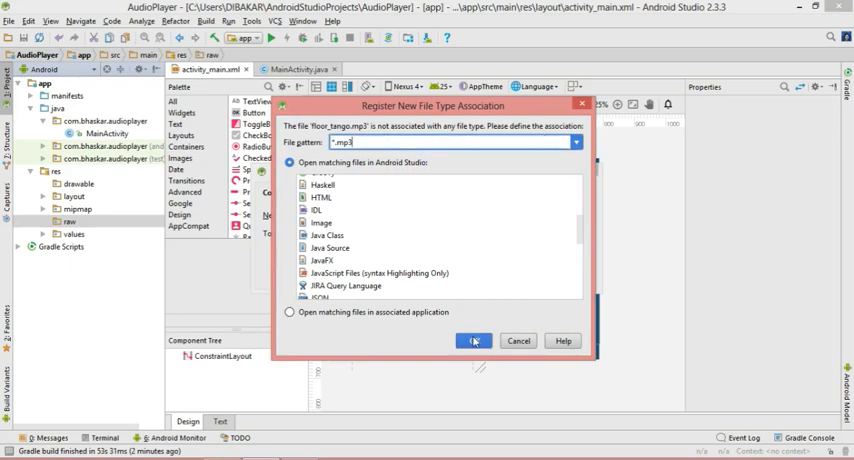
{"action": "left_click", "coordinate": [472, 340]}
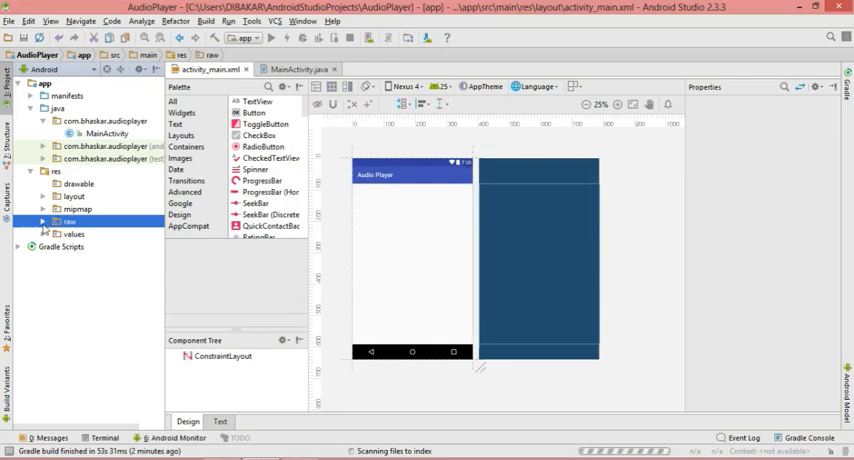
{"action": "left_click", "coordinate": [48, 221]}
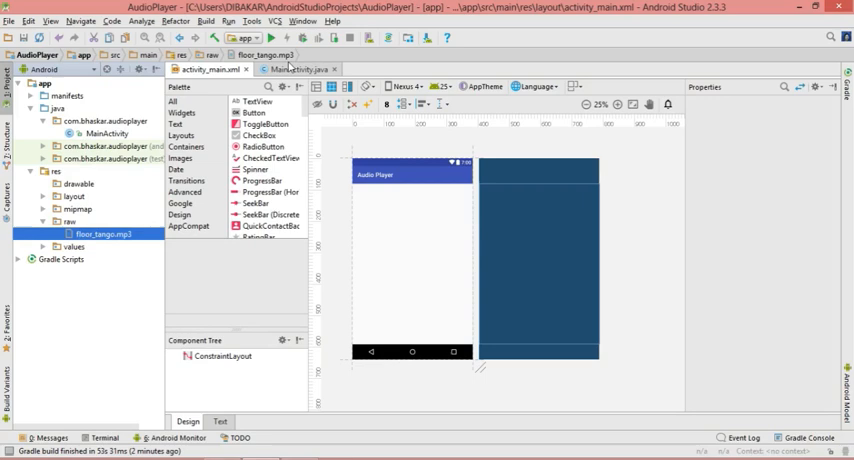
- Declare a 'MediaPlayer mPlayer;' field in MainActivity.java
{"action": "left_click", "coordinate": [300, 68]}
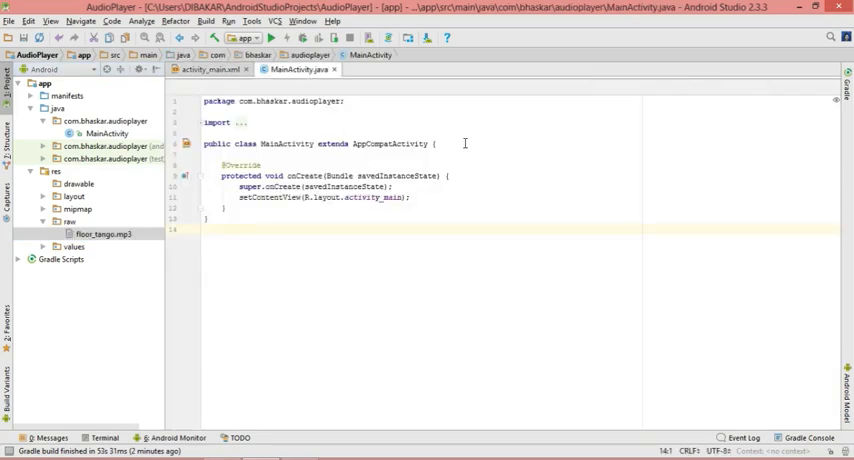
{"action": "key", "text": "Enter"}
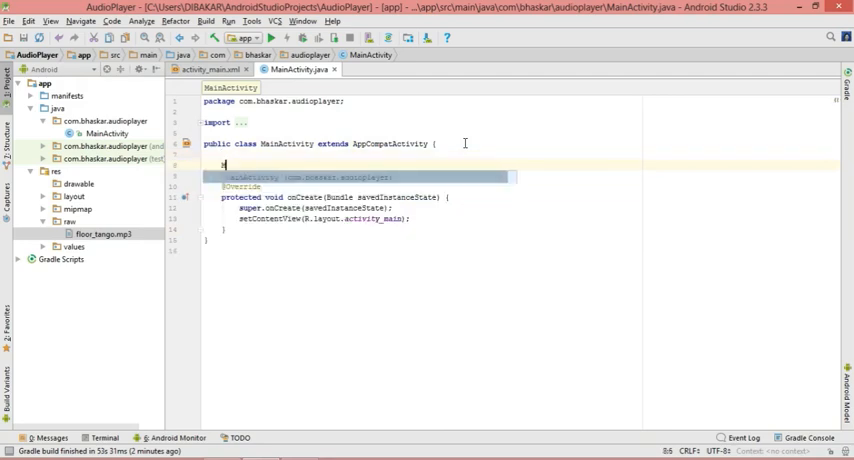
{"action": "type", "text": "Media"}
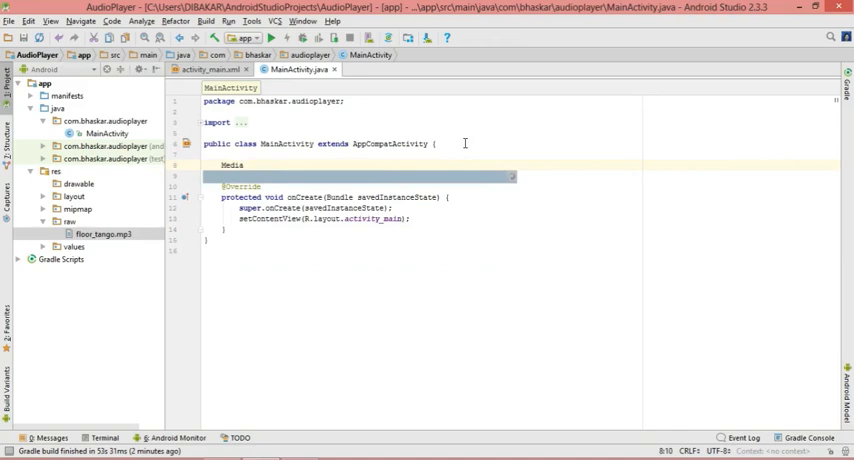
{"action": "type", "text": "Media"}
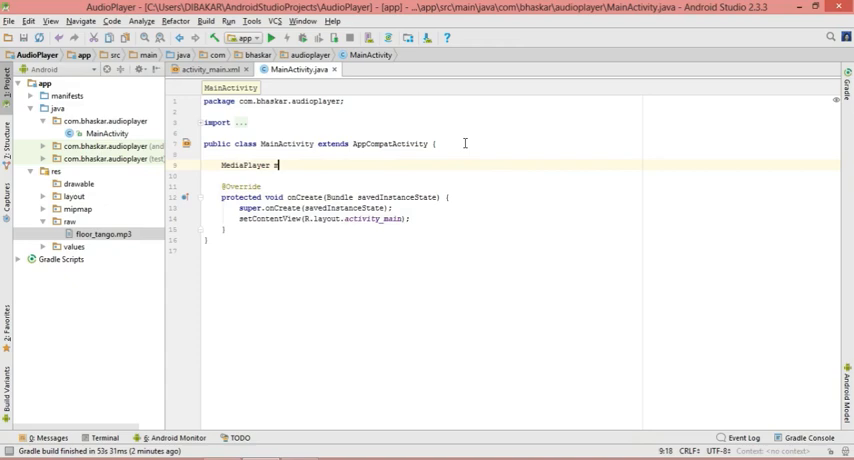
{"action": "type", "text": "mPlayer;"}
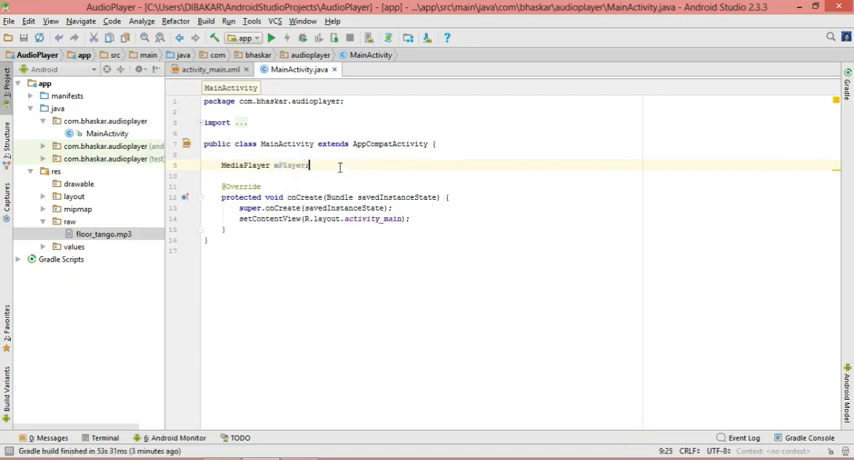
{"action": "mouse_move", "coordinate": [419, 209]}
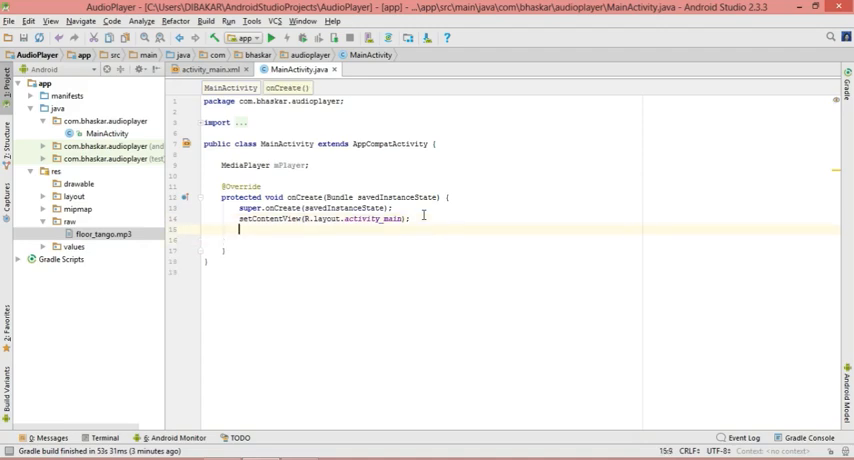
- In onCreate write 'mPlayer = MediaPlayer.create(this, R.raw.floor_tango);' and begin the next mPlayer statement
{"action": "type", "text": "mPlayer"}
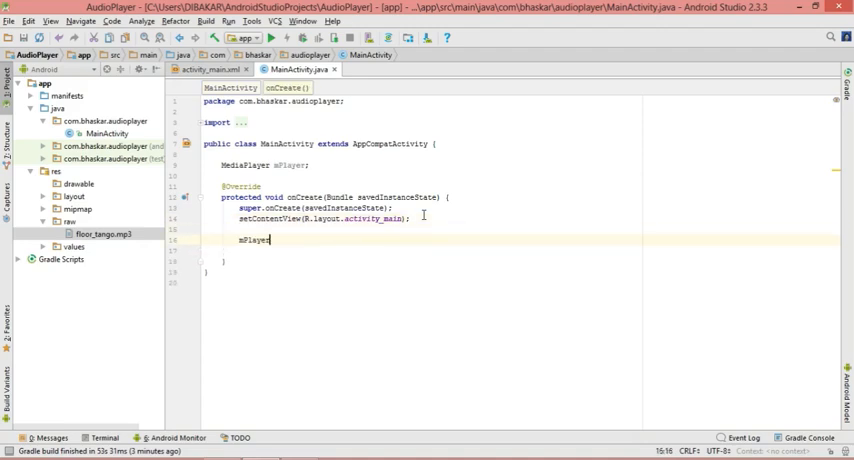
{"action": "type", "text": "="}
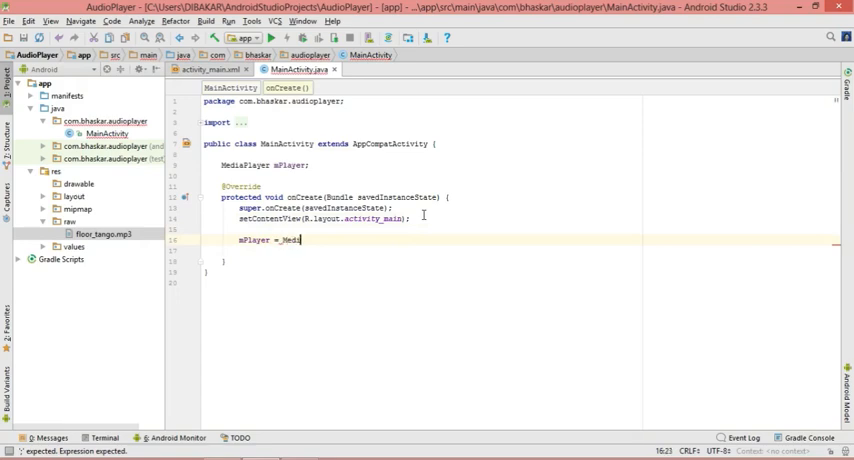
{"action": "type", "text": "MediaPlayer"}
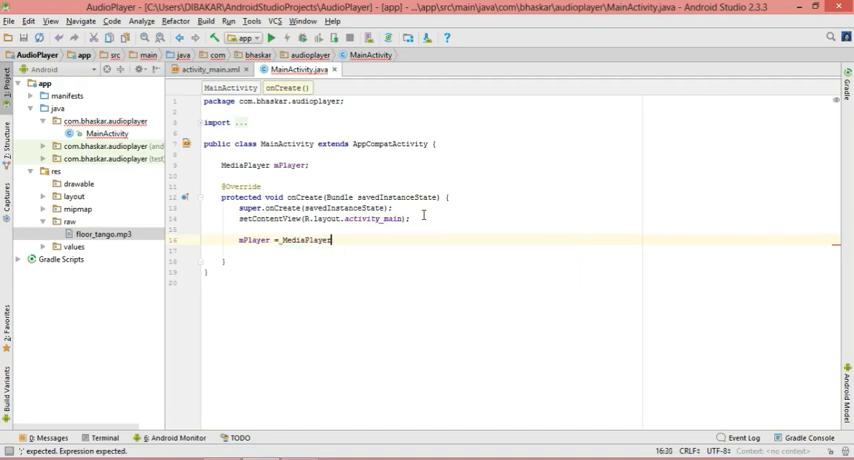
{"action": "type", "text": ".create();"}
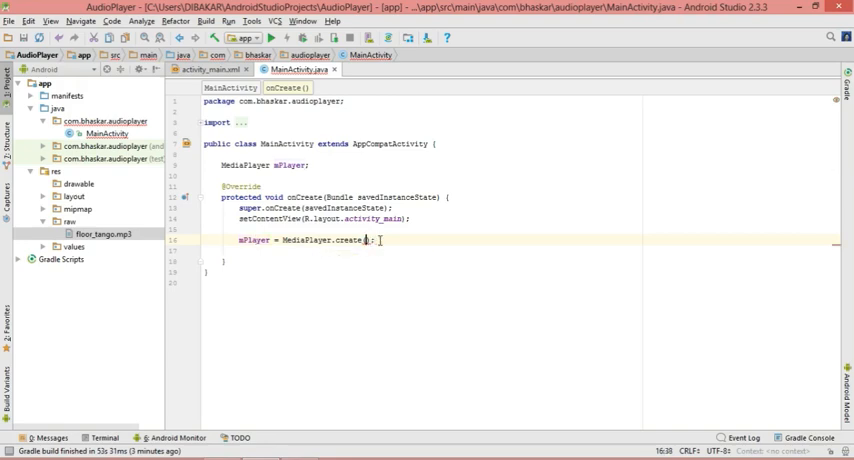
{"action": "type", "text": ".R."}
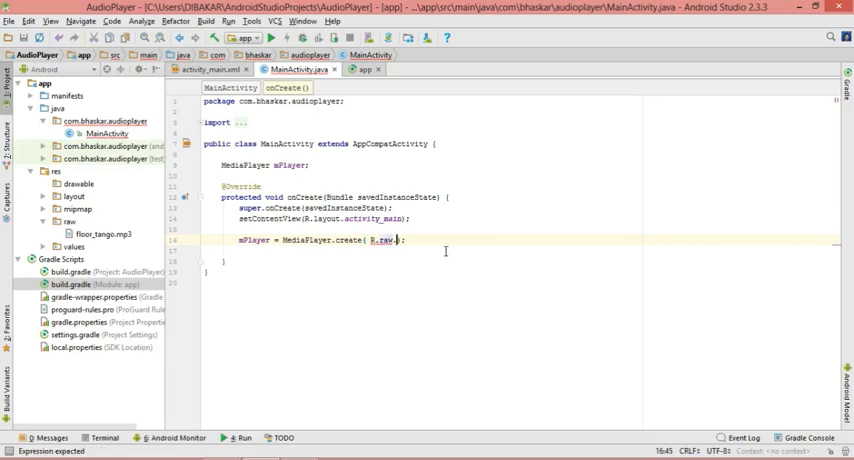
{"action": "type", "text": "floor_tango"}
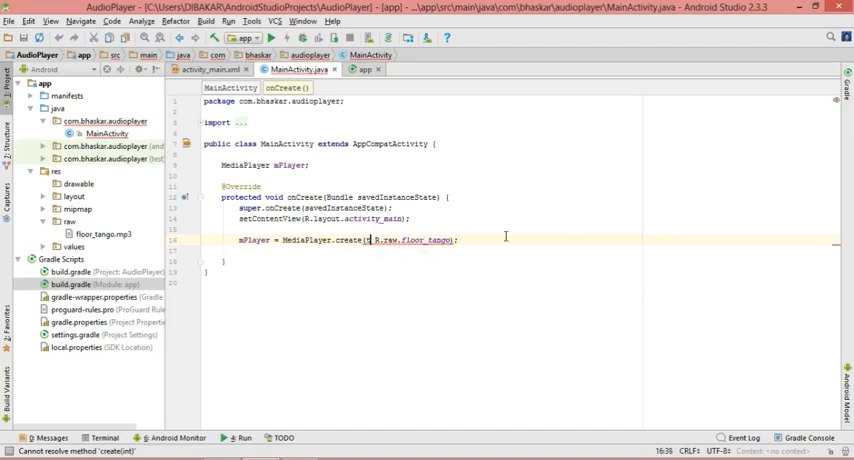
{"action": "type", "text": "this,"}
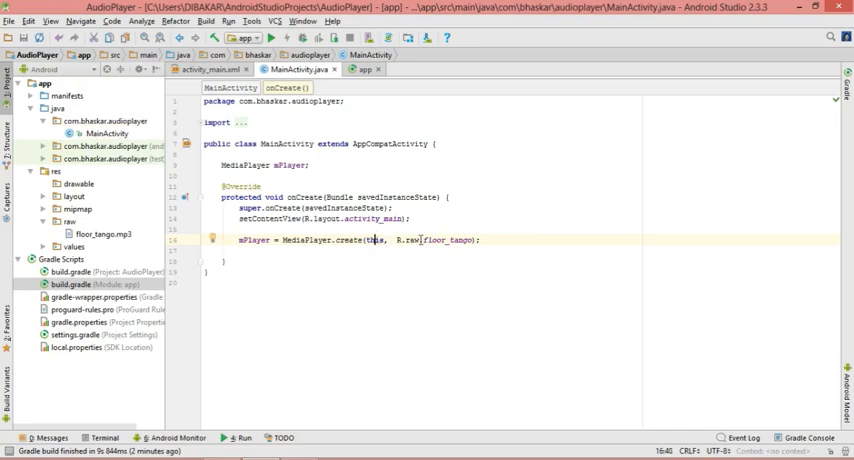
{"action": "double_click", "coordinate": [450, 240]}
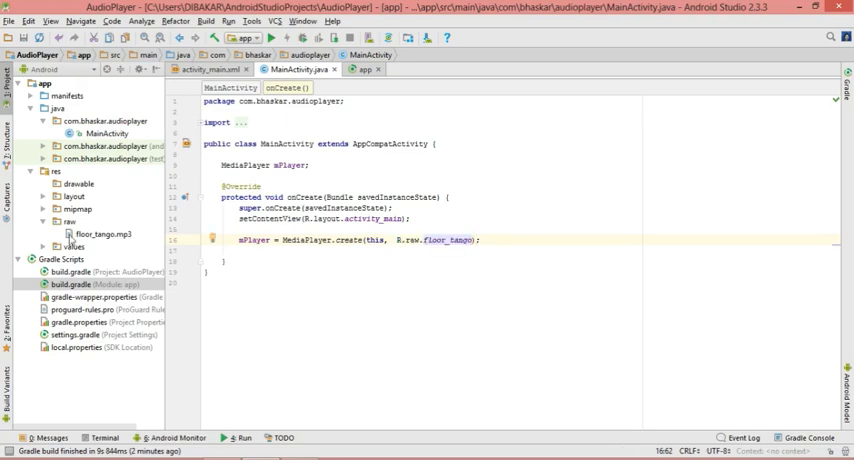
{"action": "left_click", "coordinate": [98, 233]}
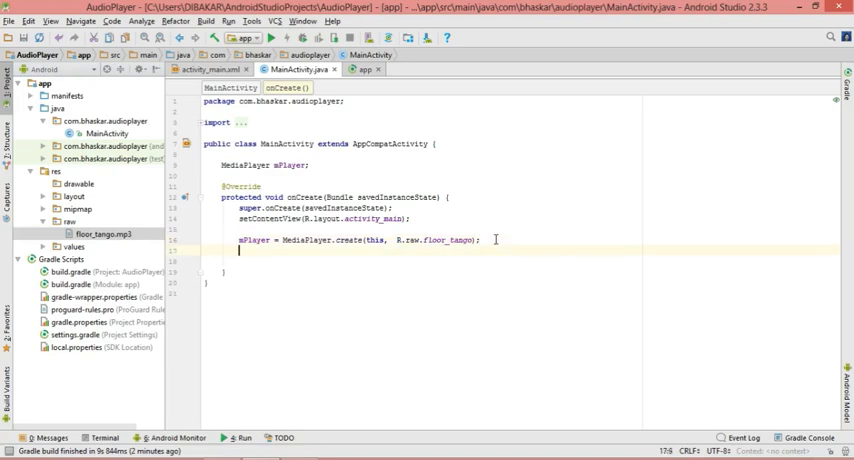
{"action": "type", "text": "m"}
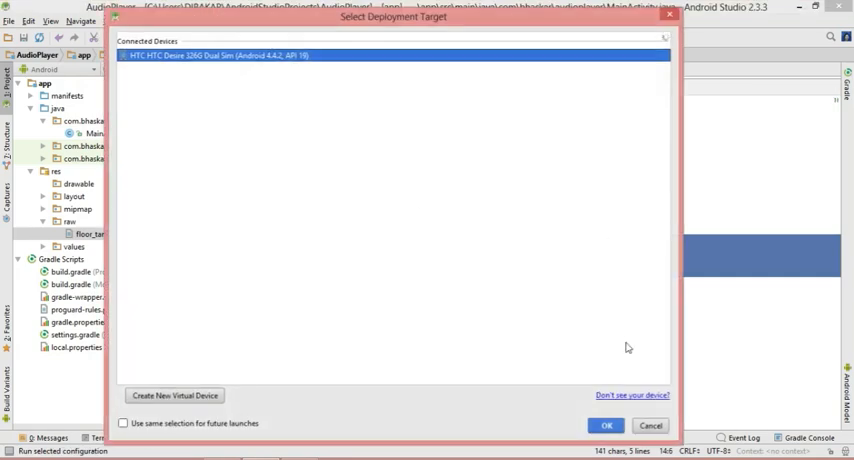
- Run the Audio Player app on the connected HTC Desire phone and view it there
{"action": "left_click", "coordinate": [606, 425]}
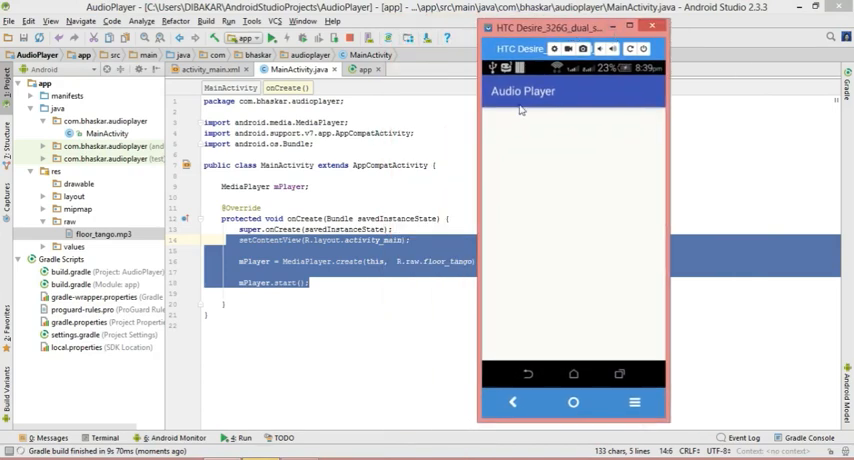
{"action": "mouse_move", "coordinate": [566, 316]}
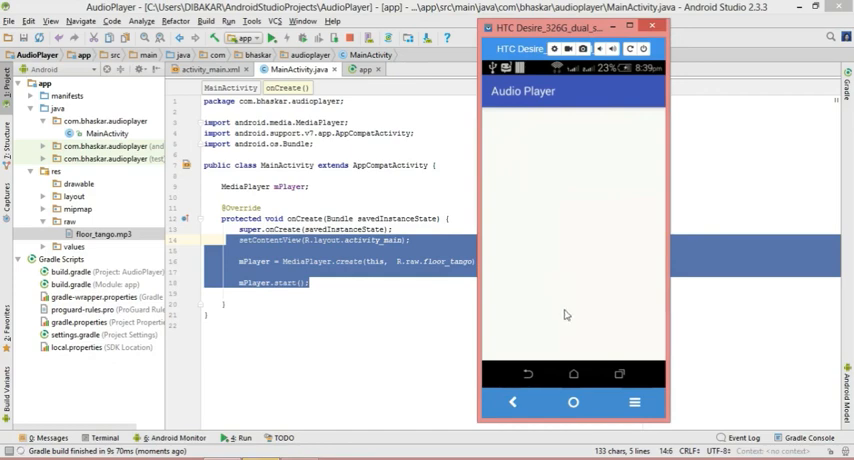
{"action": "mouse_move", "coordinate": [589, 349]}
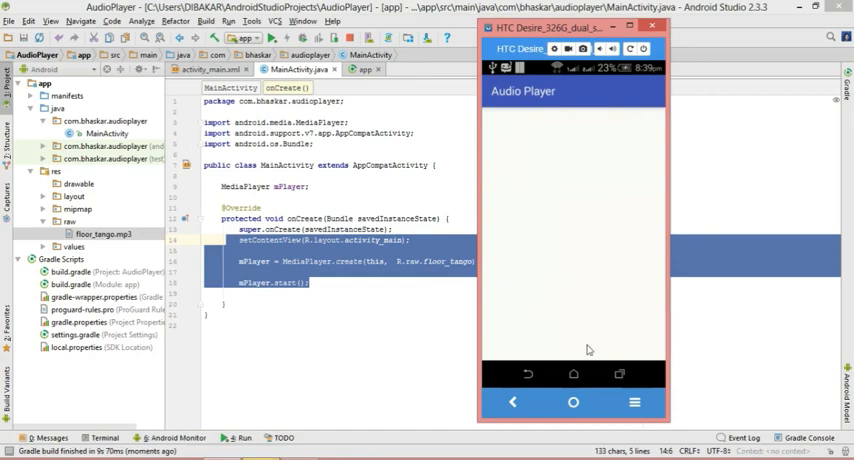
{"action": "mouse_move", "coordinate": [387, 295]}
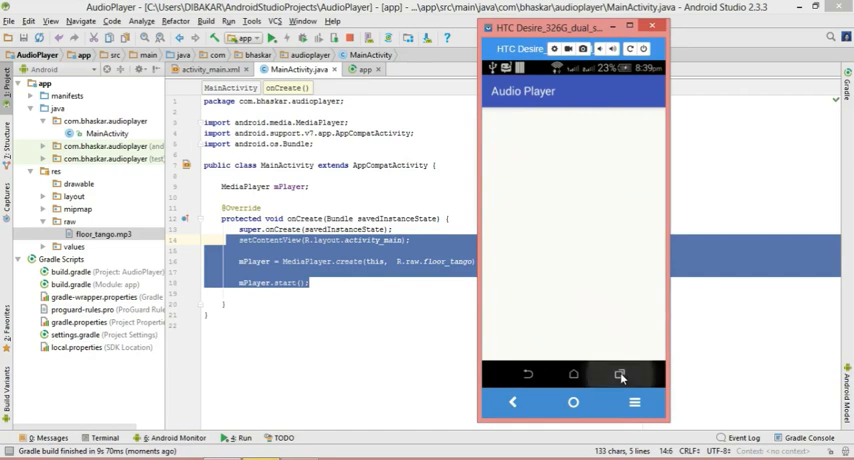
{"action": "left_click", "coordinate": [617, 377]}
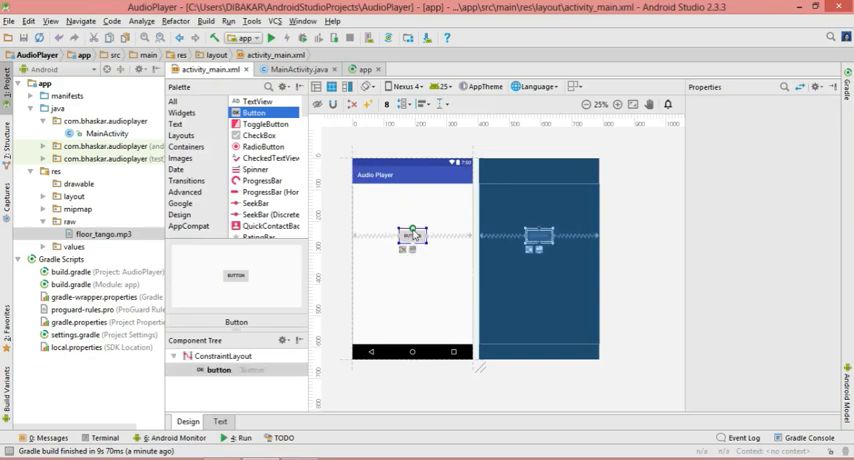
- Centre the new button with constraints and set its text to Play
{"action": "left_click", "coordinate": [409, 235]}
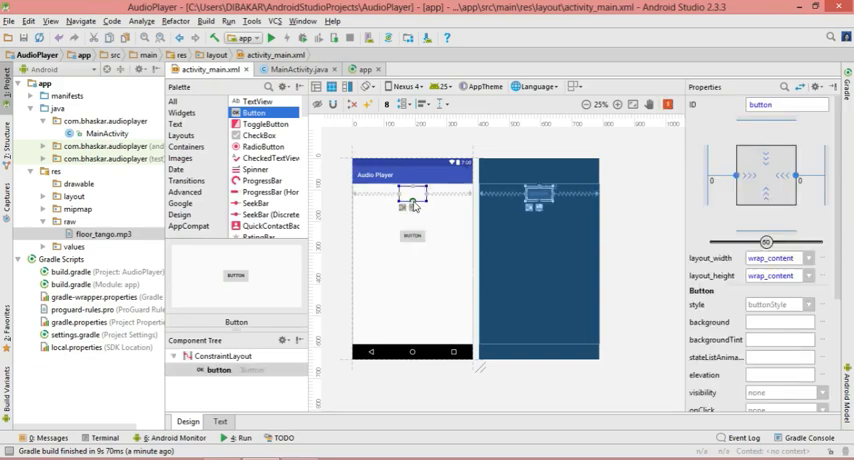
{"action": "left_click_drag", "start_coordinate": [412, 205], "coordinate": [412, 265]}
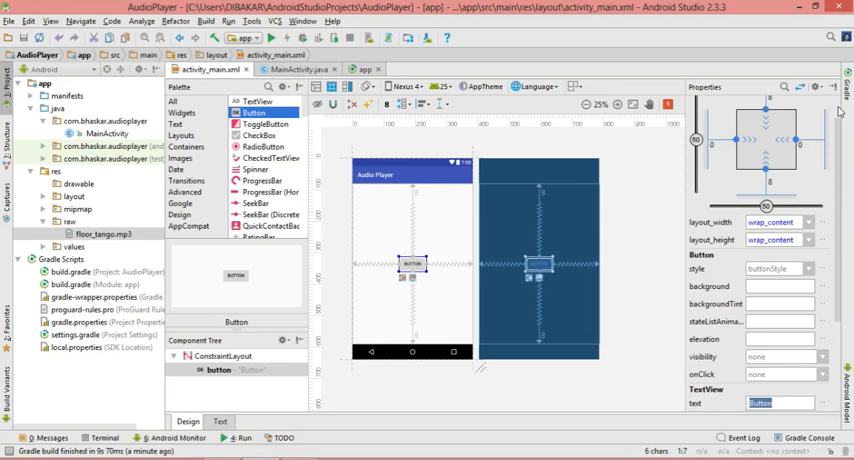
{"action": "mouse_move", "coordinate": [728, 184]}
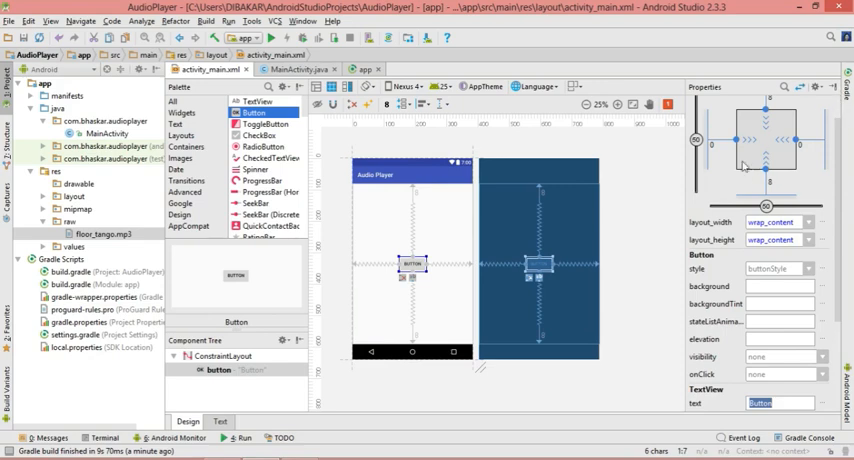
{"action": "mouse_move", "coordinate": [630, 300]}
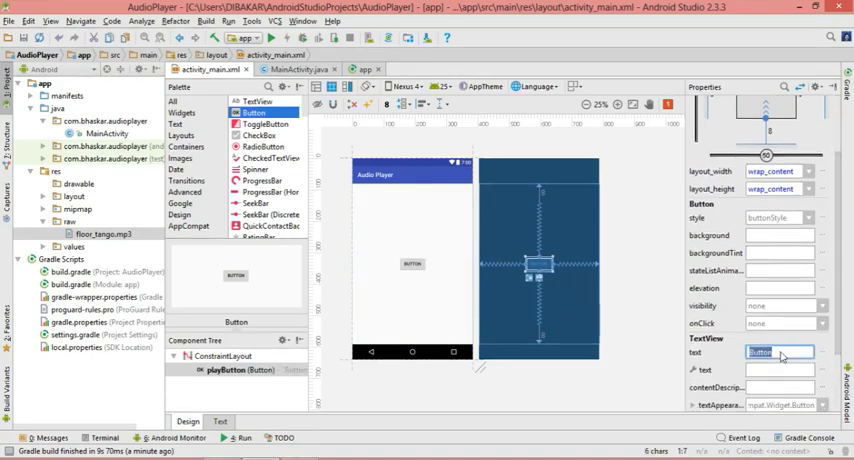
{"action": "type", "text": "Play"}
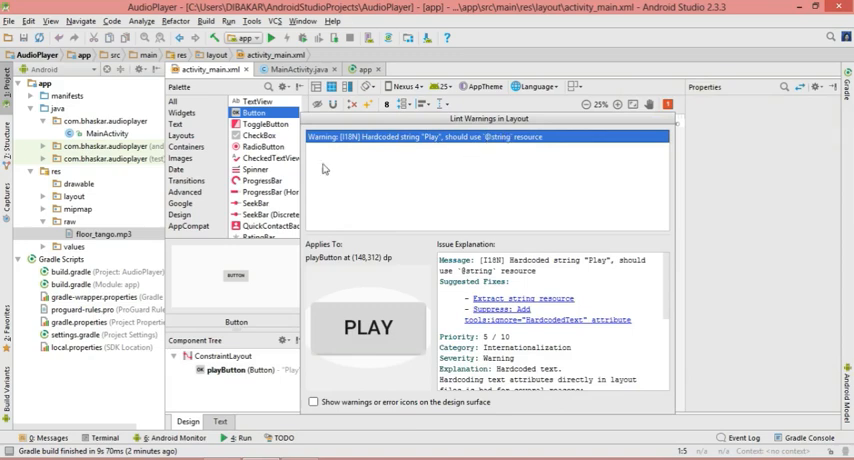
- Extract the Play label into a string resource named play via the XML text view, then return to Design
{"action": "left_click", "coordinate": [212, 418]}
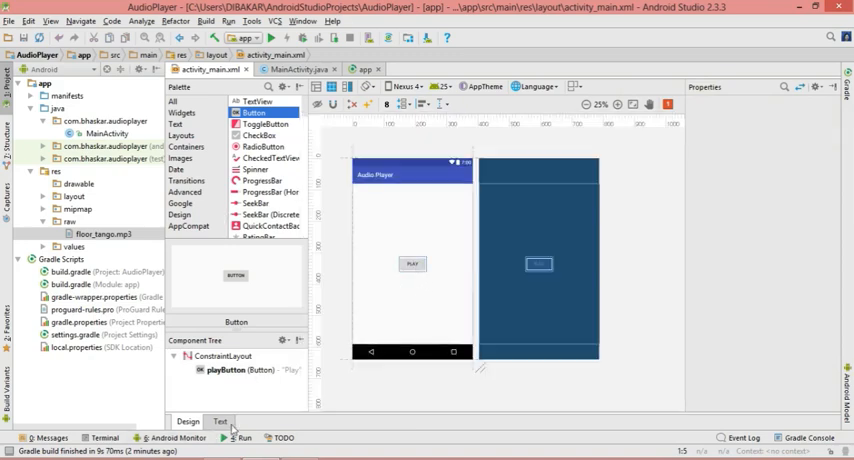
{"action": "left_click", "coordinate": [211, 421]}
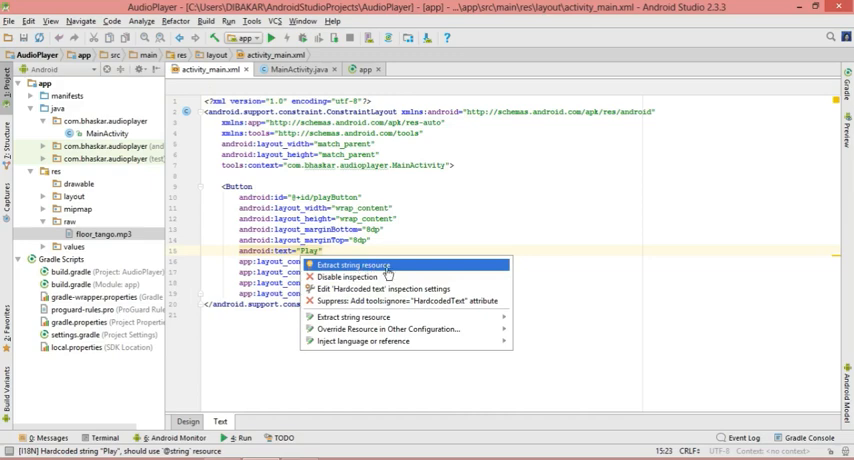
{"action": "left_click", "coordinate": [352, 264]}
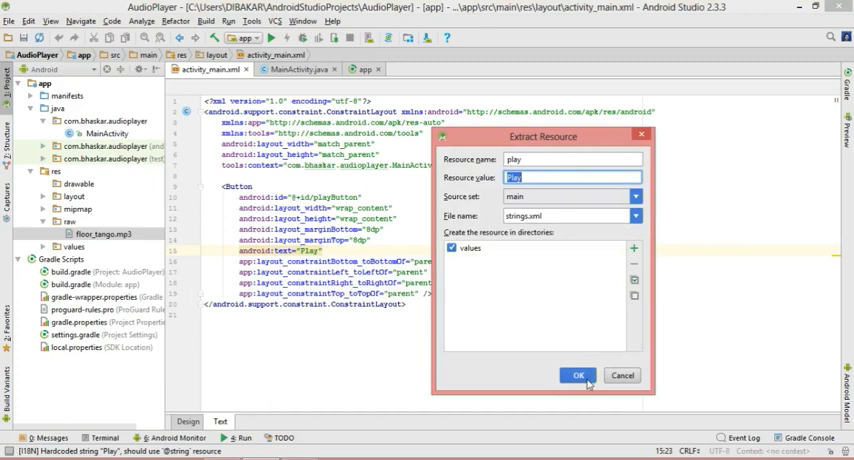
{"action": "left_click", "coordinate": [579, 374]}
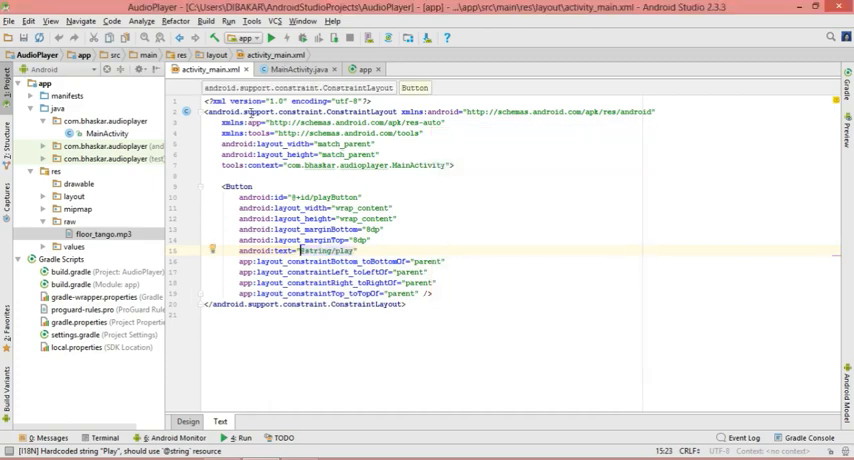
{"action": "left_click", "coordinate": [187, 416]}
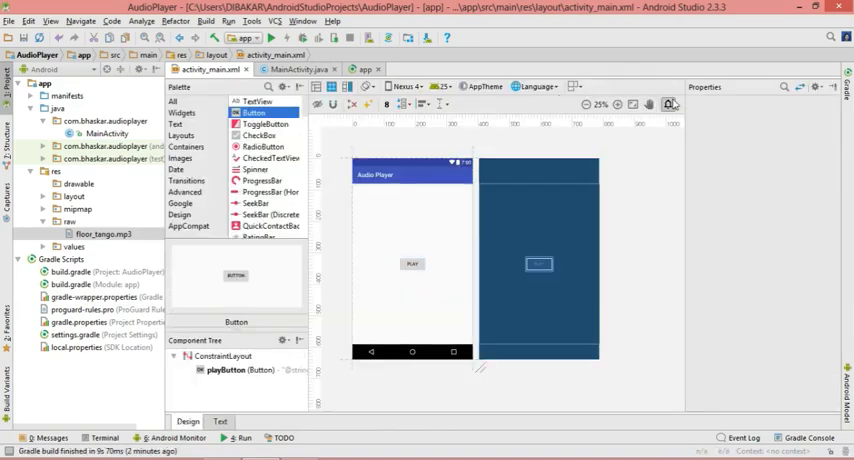
- Move Play higher and drag a second Button below it, selecting it for editing
{"action": "left_click", "coordinate": [412, 263]}
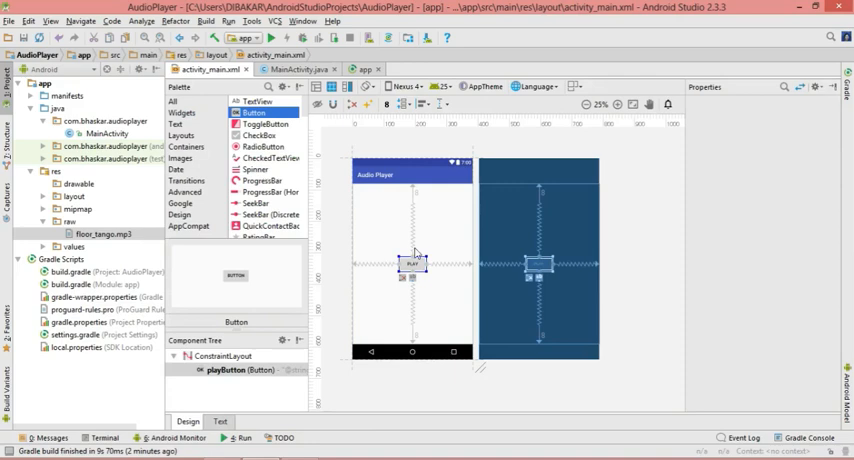
{"action": "left_click", "coordinate": [413, 262]}
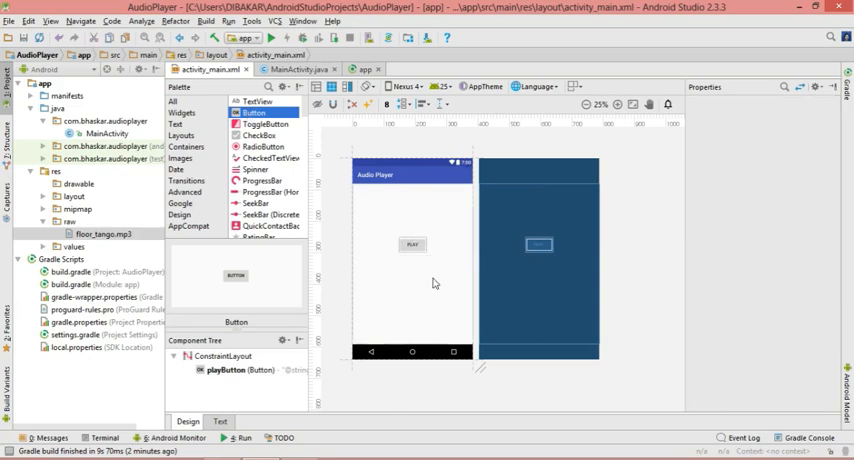
{"action": "left_click_drag", "start_coordinate": [236, 275], "coordinate": [413, 281]}
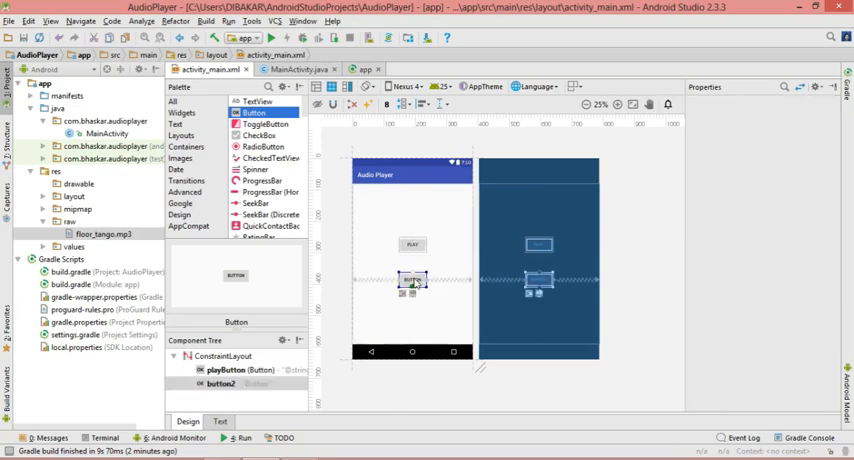
{"action": "left_click", "coordinate": [414, 282]}
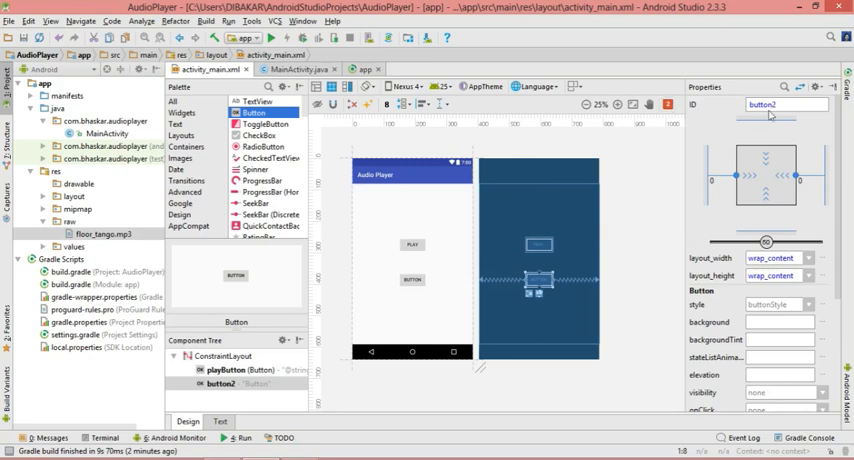
- Set the new button's text to Pause and its ID to pauseAudio
{"action": "scroll", "scroll_direction": "down", "scroll_amount": 3}
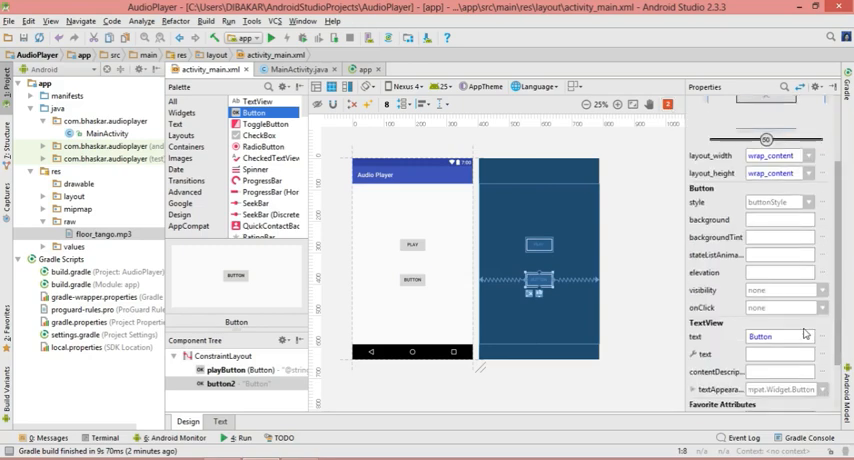
{"action": "type", "text": "Paus"}
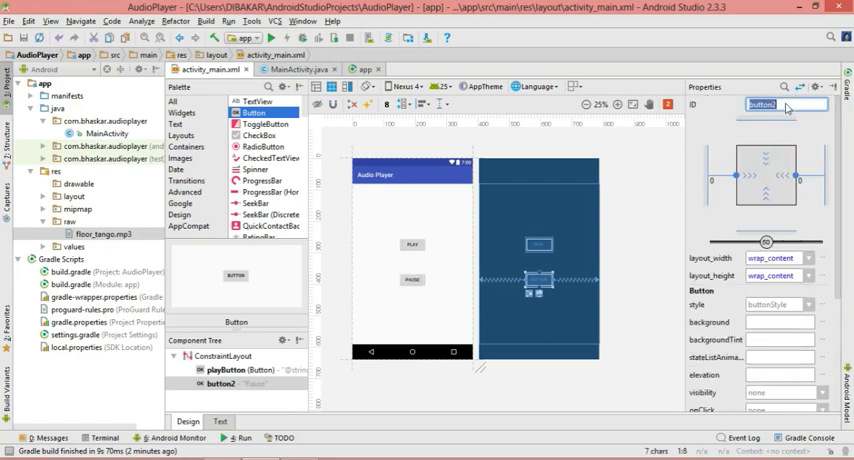
{"action": "type", "text": "pau"}
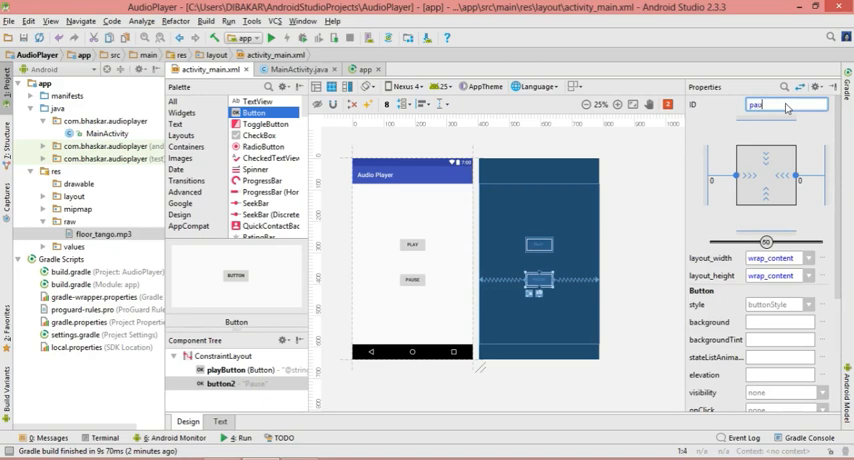
{"action": "type", "text": "pauseAud"}
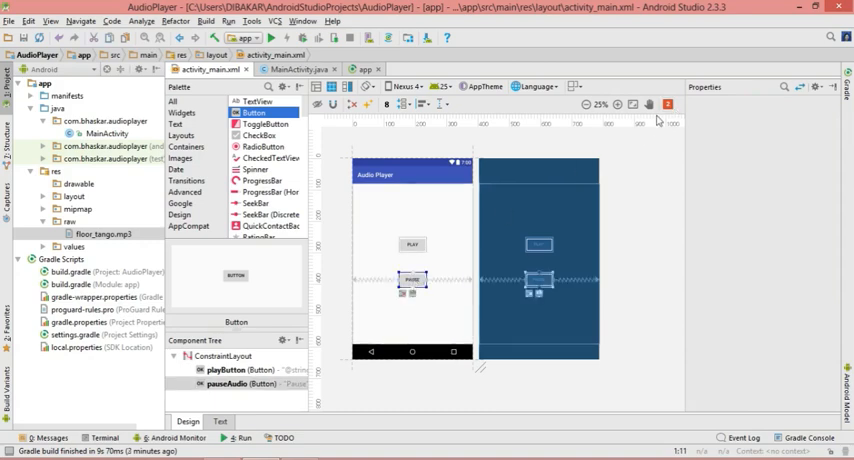
- Extract the Pause label into a string resource named pause and return to MainActivity.java
{"action": "left_click", "coordinate": [408, 282]}
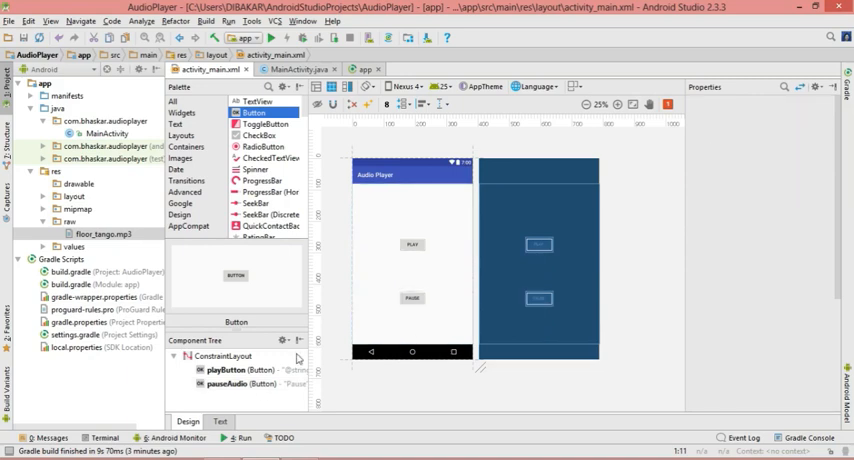
{"action": "left_click", "coordinate": [215, 421]}
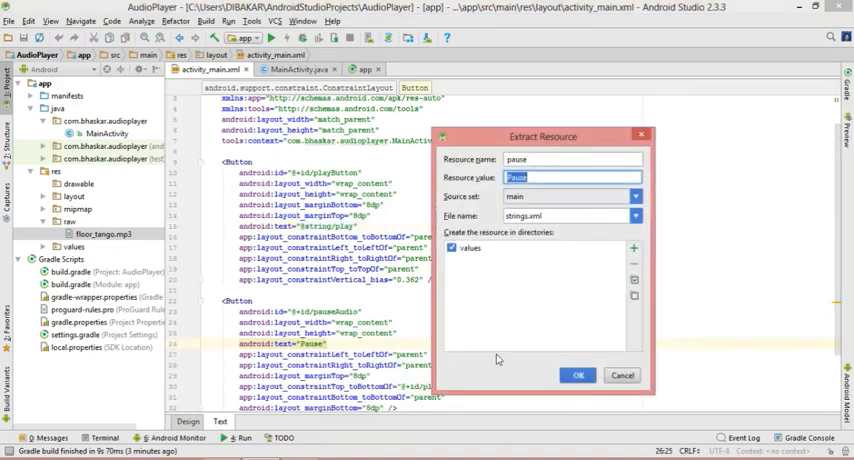
{"action": "left_click", "coordinate": [579, 374]}
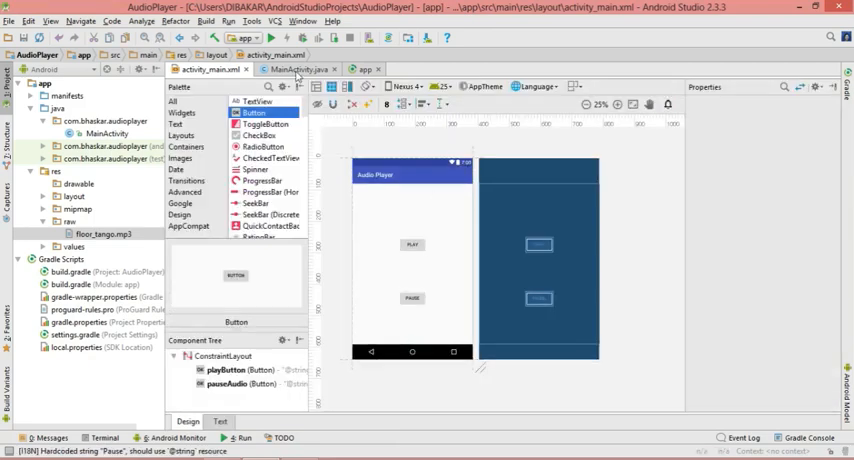
{"action": "left_click", "coordinate": [295, 67]}
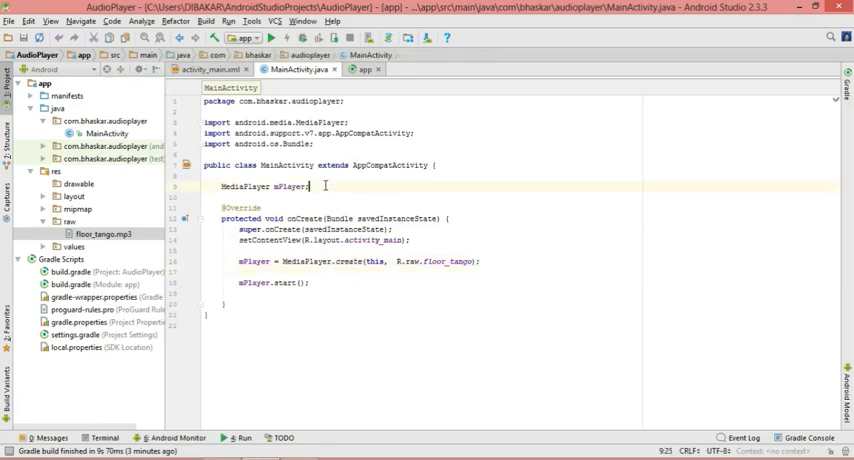
- Declare 'Button playButton, pauseButton;' below the MediaPlayer field, importing android.widget.Button
{"action": "type", "text": "But"}
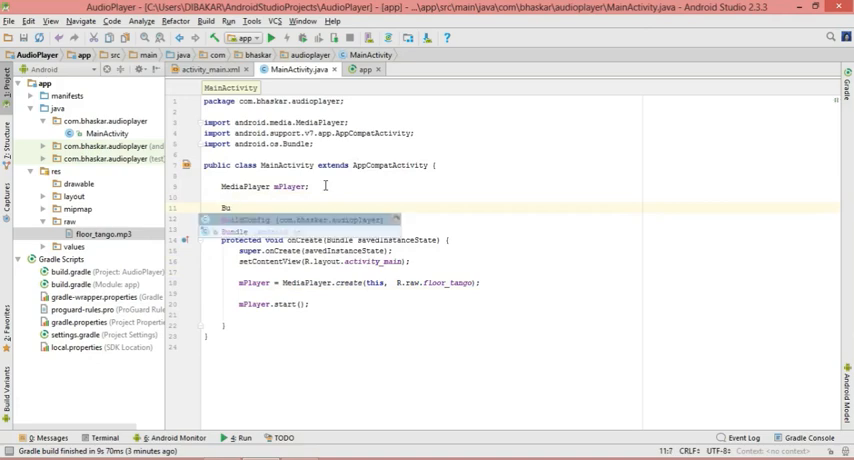
{"action": "type", "text": "Button"}
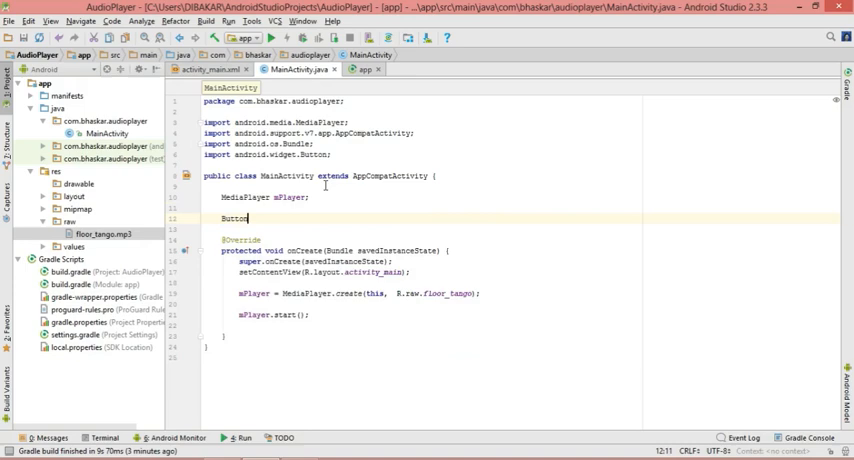
{"action": "type", "text": "play"}
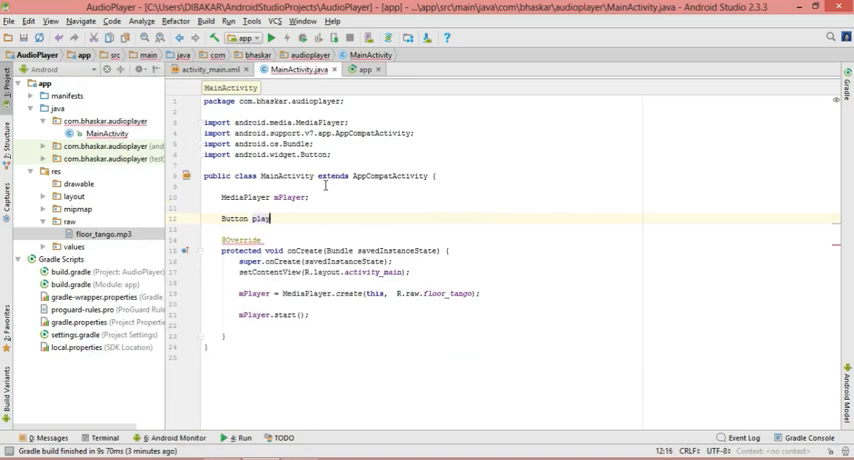
{"action": "type", "text": "Button"}
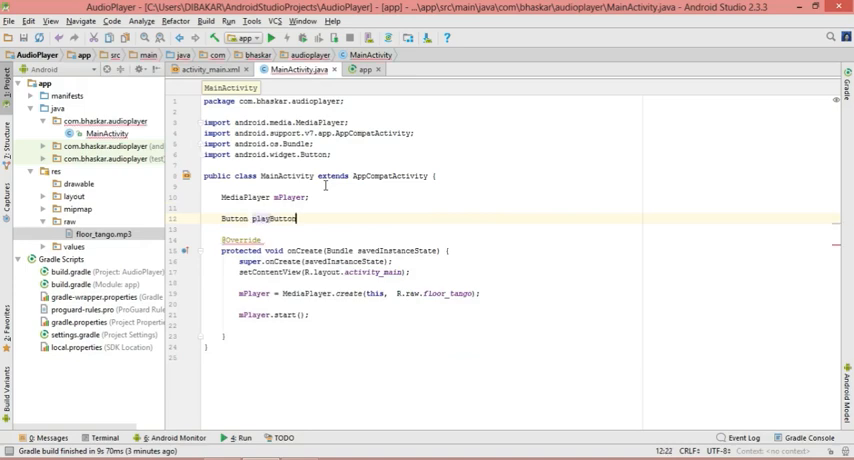
{"action": "type", "text": ", pauseButton ;"}
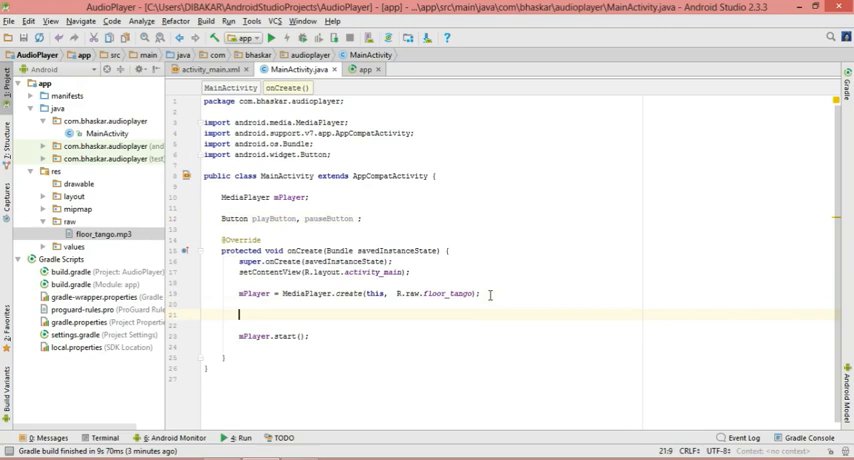
- Assign playButton = (Button) findViewById(...) for the play view in onCreate
{"action": "type", "text": "z"}
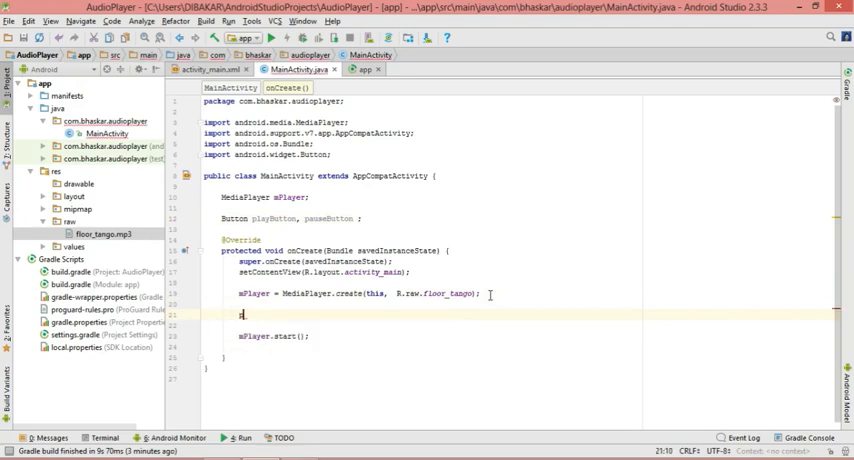
{"action": "type", "text": "playButton ="}
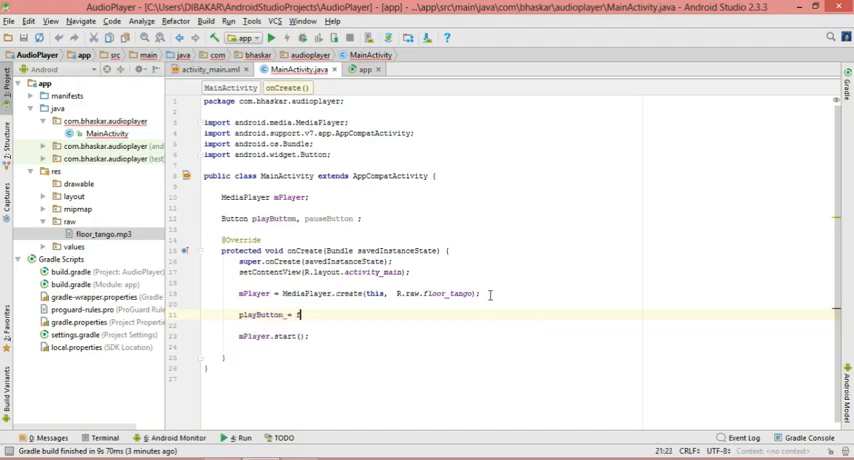
{"action": "type", "text": "findViewById(R.id.playButton"}
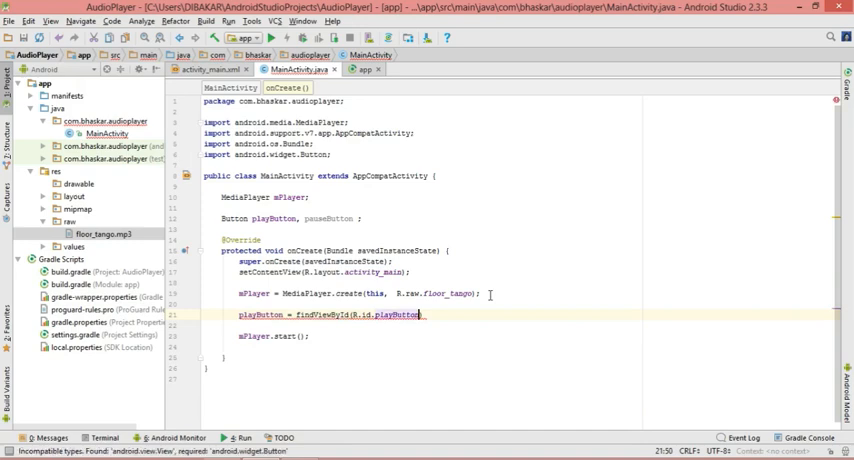
{"action": "type", "text": "(Button)"}
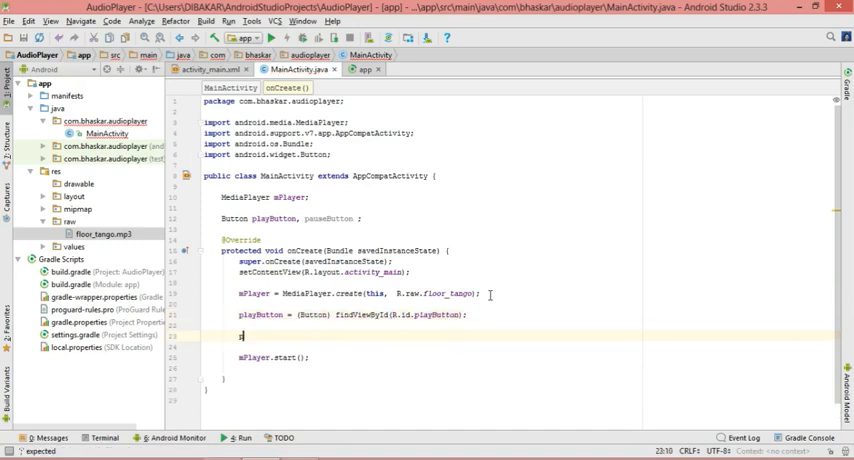
- Assign pauseButton = (Button) findViewById(R.id.pauseAudio) below the playButton line
{"action": "type", "text": "p"}
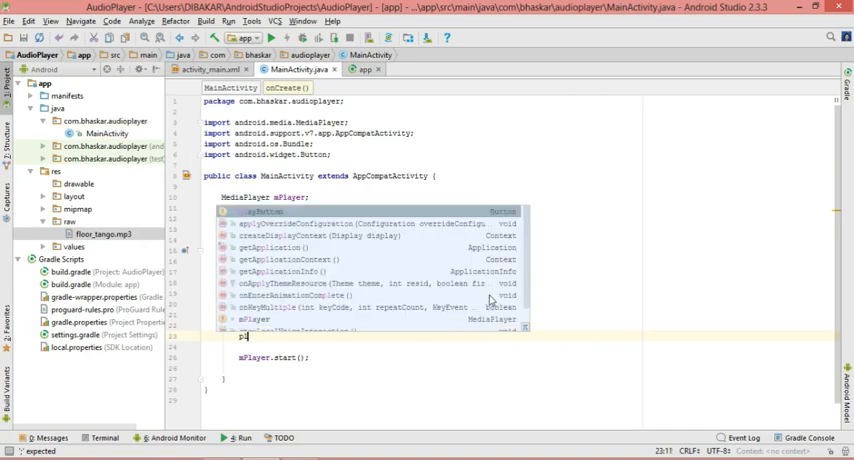
{"action": "type", "text": "pas"}
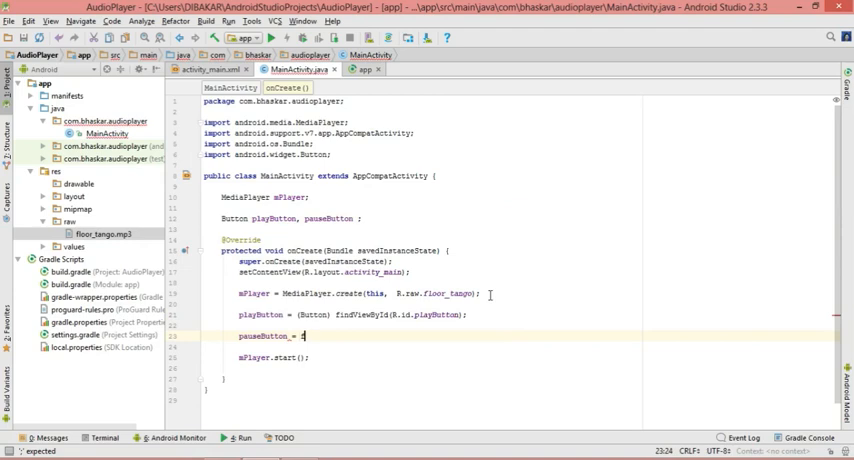
{"action": "type", "text": "findViewById("}
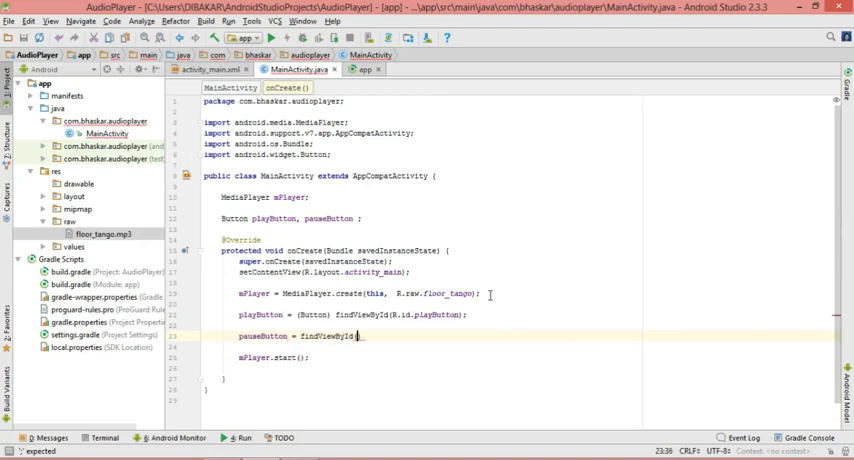
{"action": "type", "text": "R.id."}
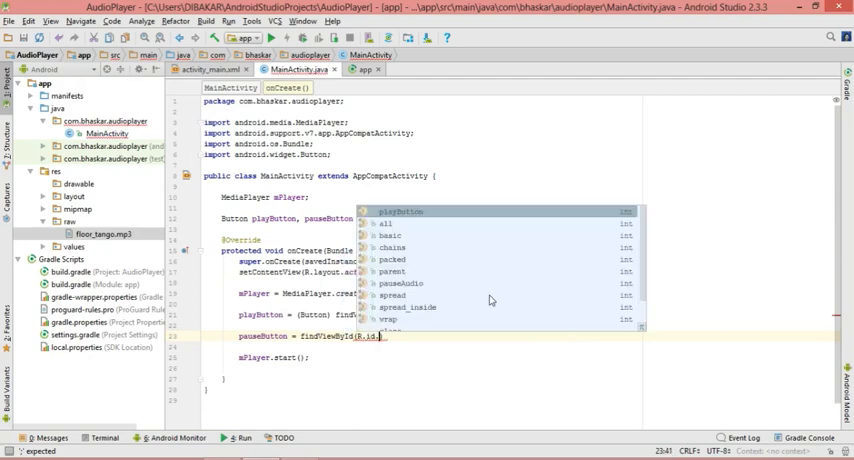
{"action": "type", "text": "p"}
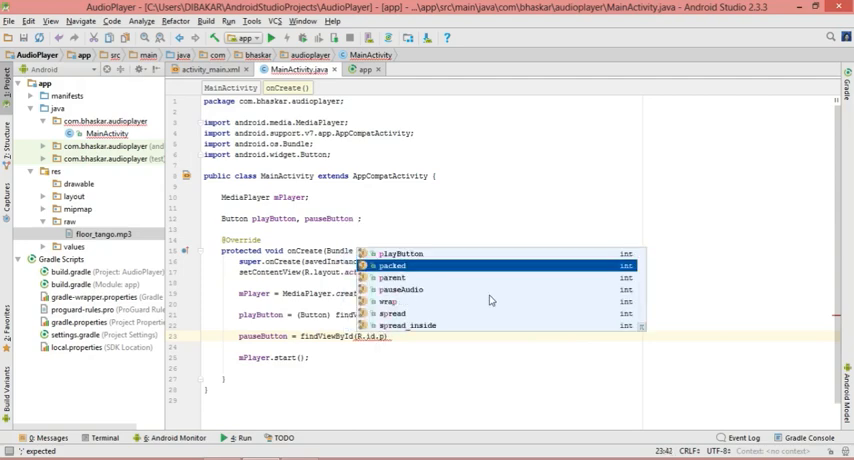
{"action": "left_click", "coordinate": [411, 289]}
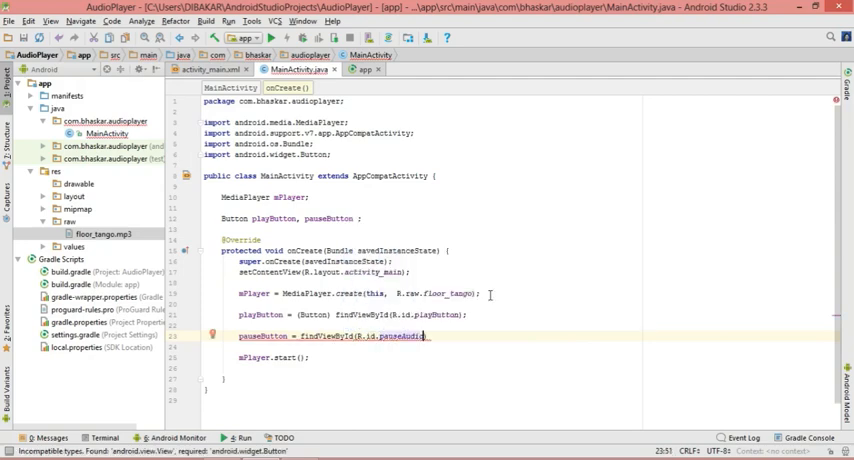
{"action": "type", "text": "(Button)"}
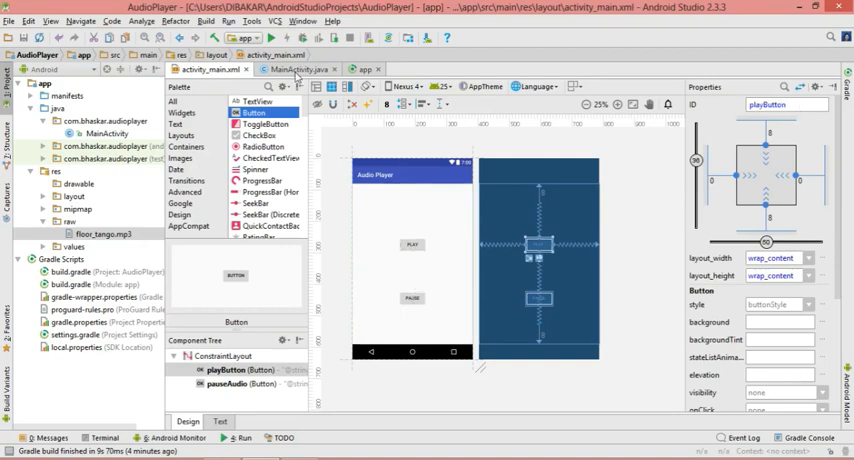
- Return from the activity_main layout to the MainActivity.java editor
{"action": "left_click", "coordinate": [291, 67]}
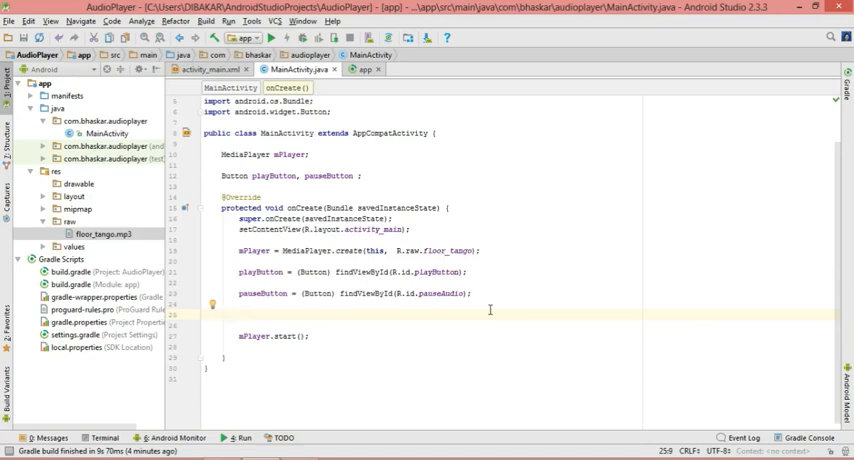
- Give playButton a View.OnClickListener whose onClick calls mPlayer.start()
{"action": "type", "text": "playButton."}
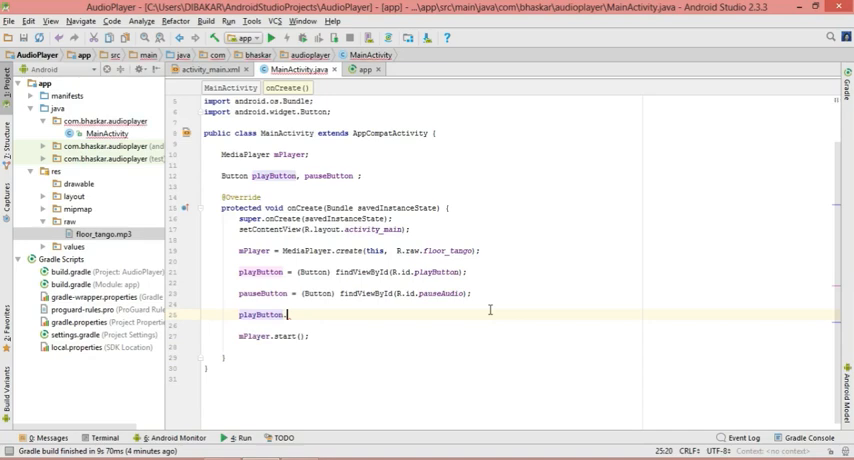
{"action": "type", "text": "setOnClickListener();"}
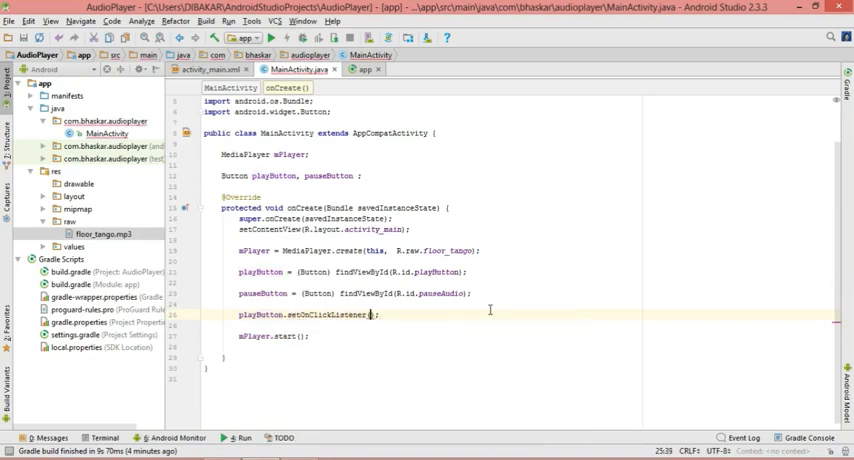
{"action": "type", "text": "new_On"}
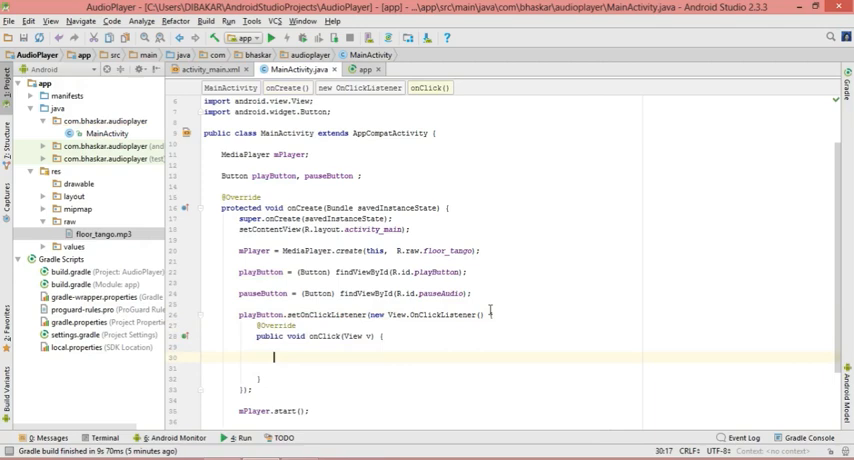
{"action": "scroll", "scroll_direction": "down", "scroll_amount": 3}
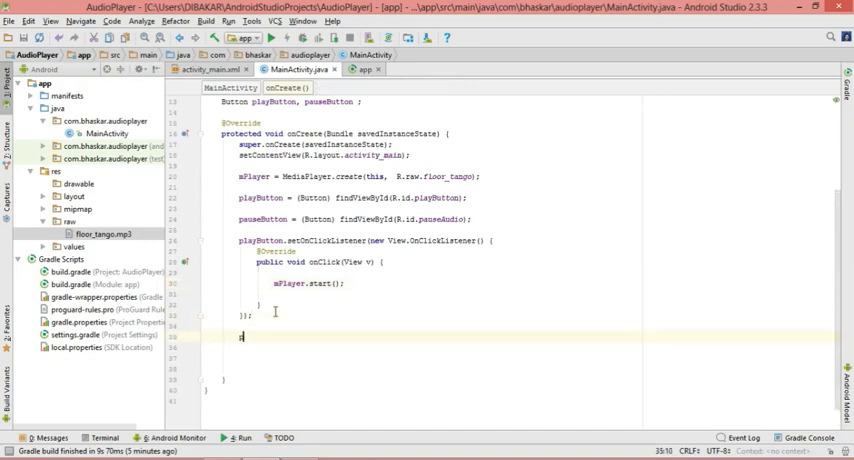
- Give pauseButton a View.OnClickListener whose onClick calls mPlayer.pause()
{"action": "type", "text": "p"}
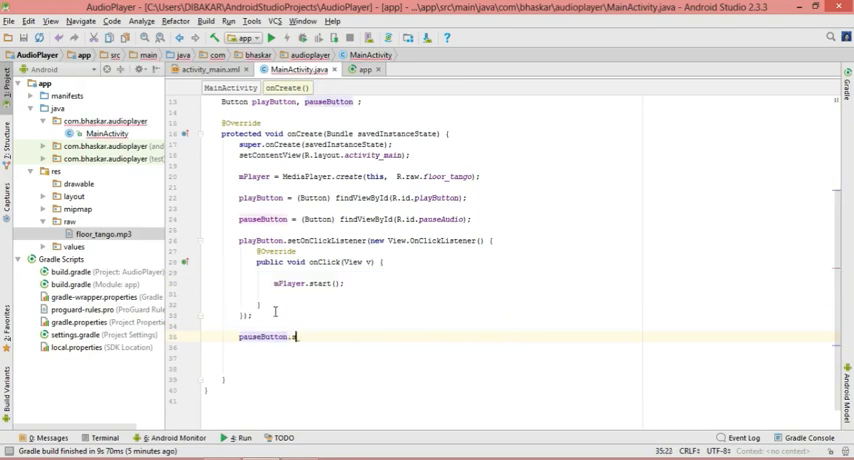
{"action": "type", "text": "setOn"}
{"action": "type", "text": "mPlayer."}
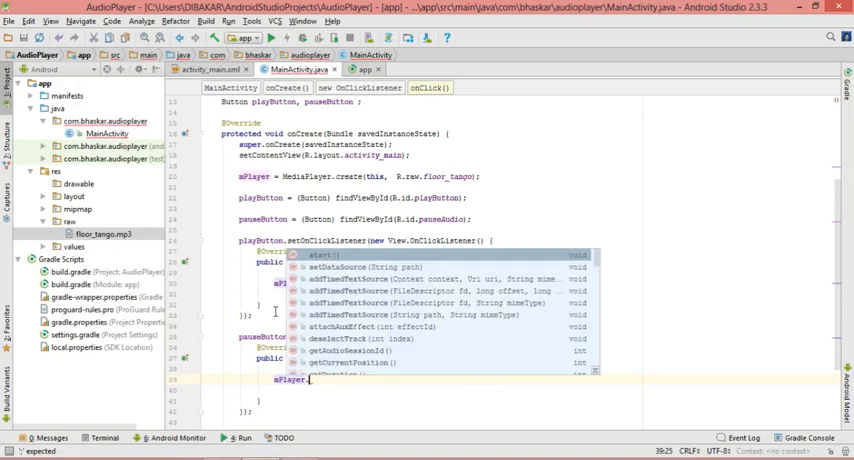
{"action": "type", "text": "s"}
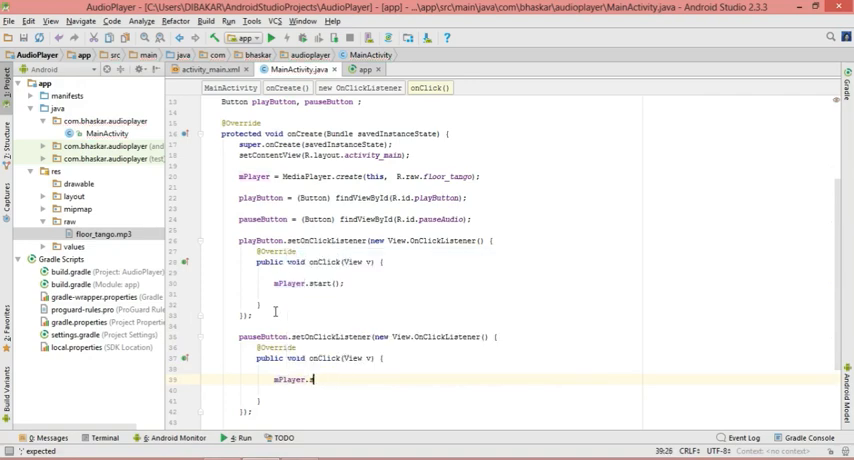
{"action": "type", "text": "pause();"}
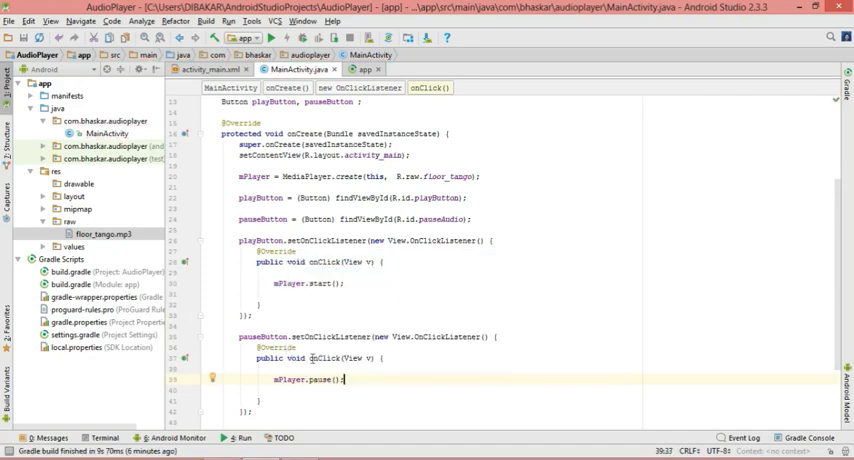
{"action": "double_click", "coordinate": [320, 379]}
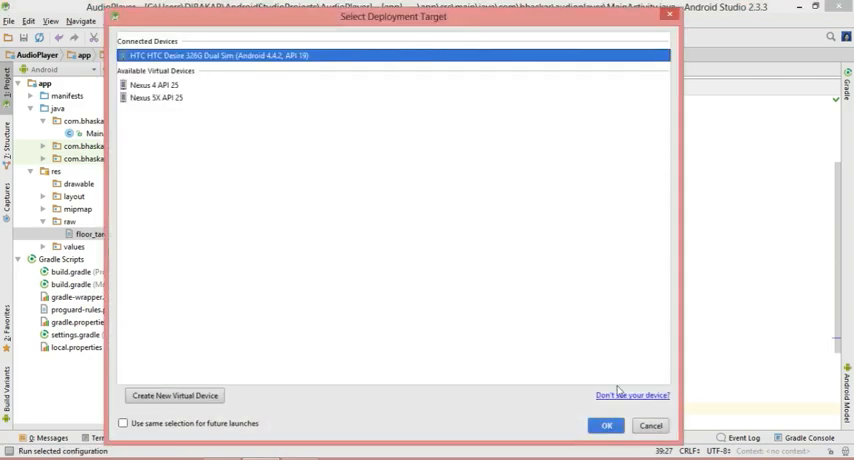
- Run the app on the connected HTC Desire phone as deployment target
{"action": "left_click", "coordinate": [606, 425]}
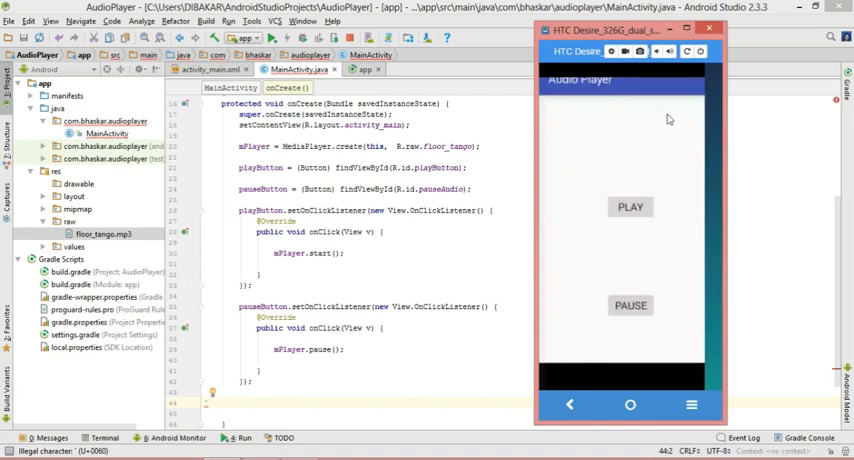
{"action": "mouse_move", "coordinate": [677, 146]}
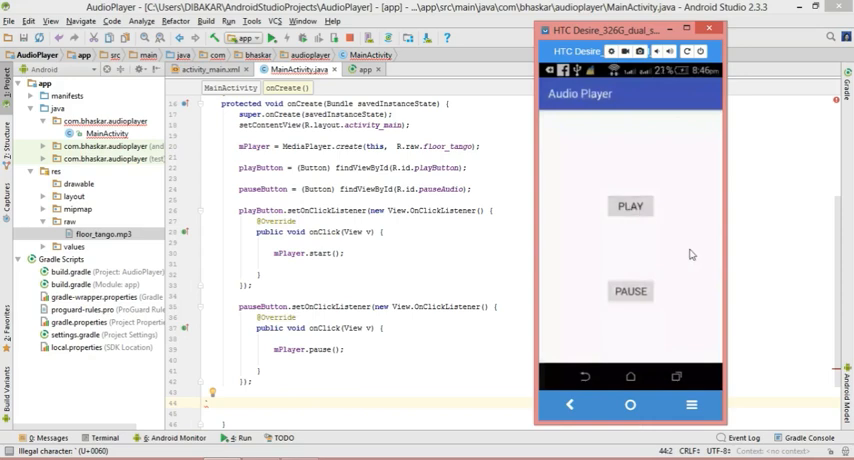
{"action": "mouse_move", "coordinate": [680, 295]}
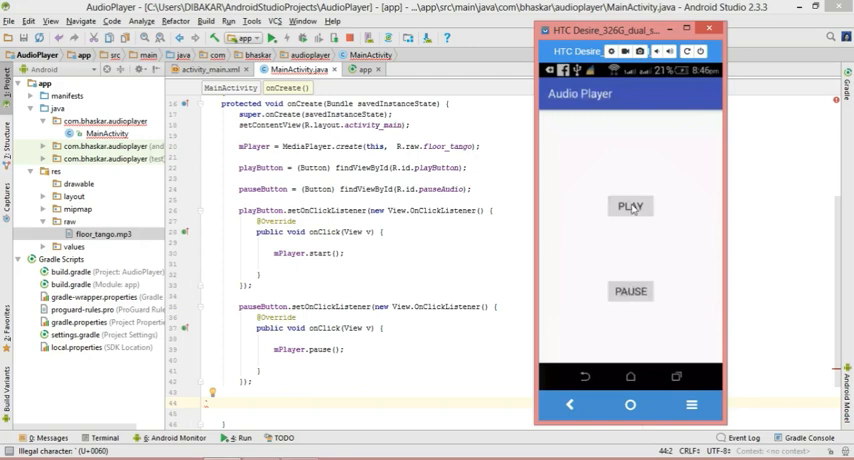
{"action": "mouse_move", "coordinate": [672, 219]}
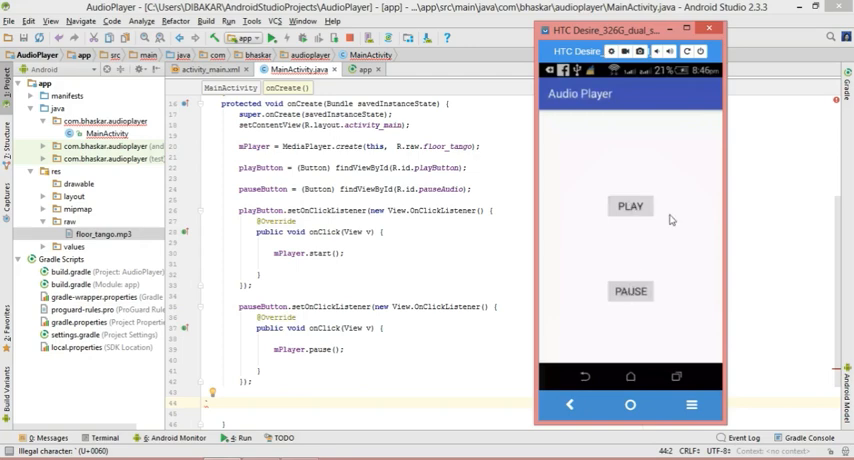
{"action": "mouse_move", "coordinate": [645, 291]}
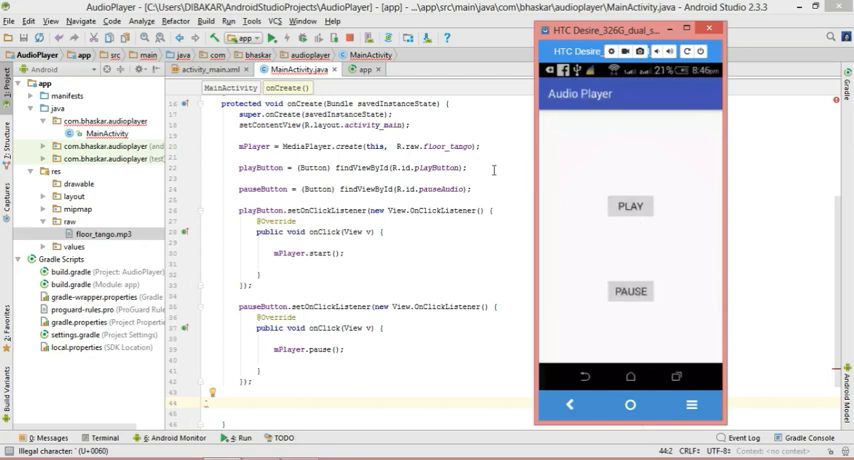
{"action": "mouse_move", "coordinate": [584, 245]}
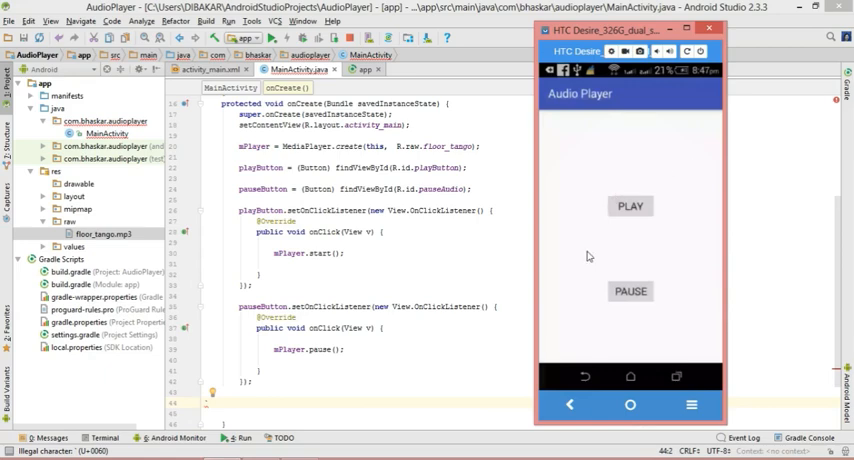
{"action": "mouse_move", "coordinate": [586, 228]}
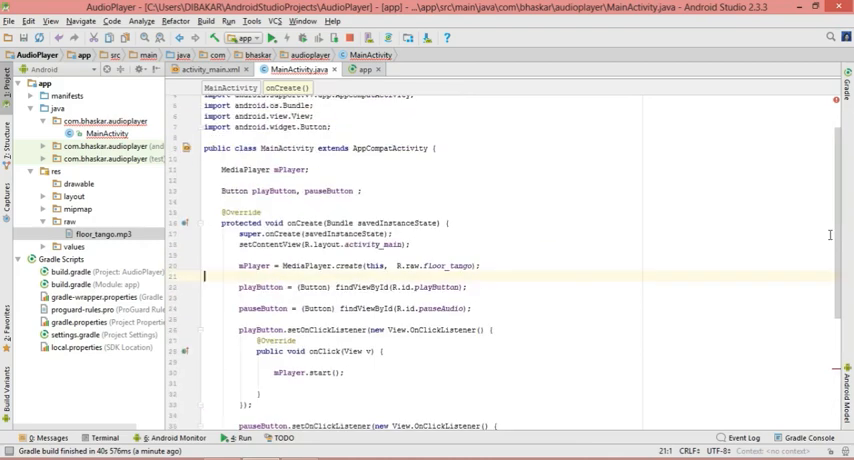
{"action": "scroll", "scroll_direction": "down", "scroll_amount": 3}
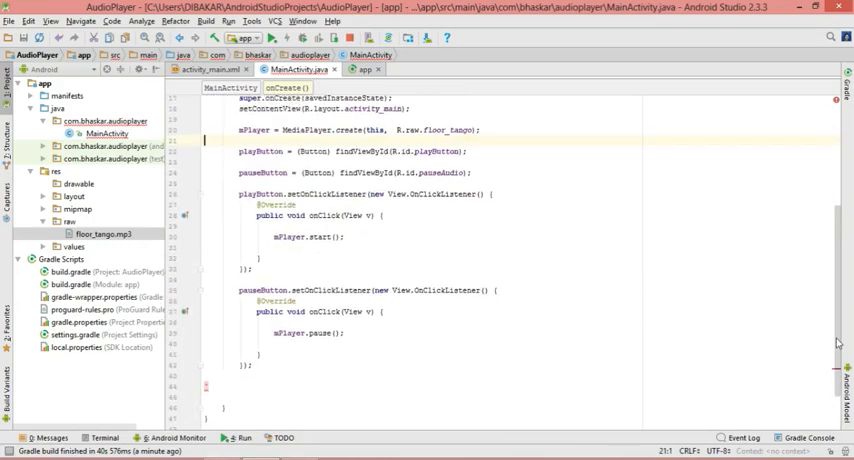